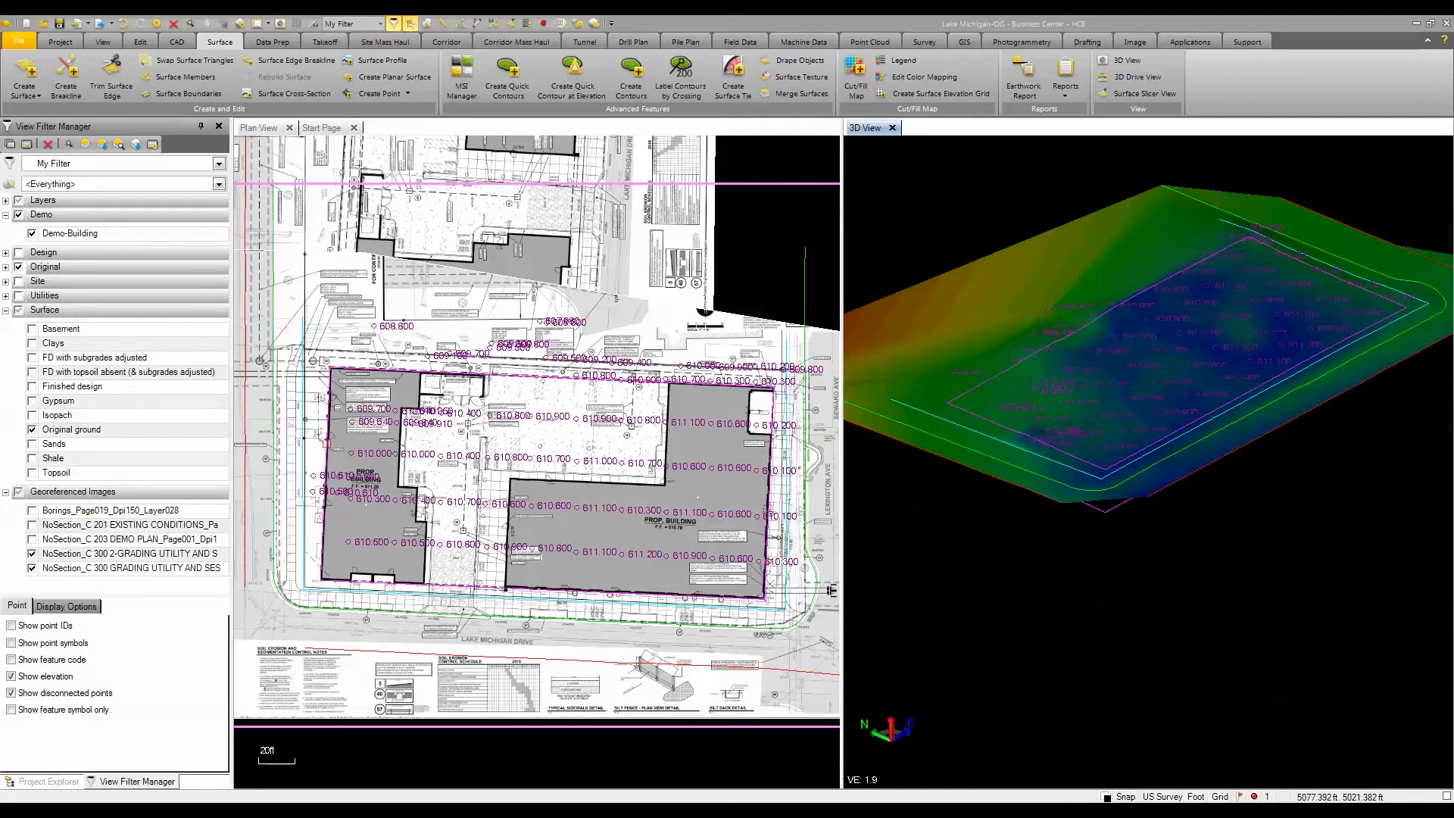
# Show the Basement surface and borings image in the View Filter Manager, hiding Original ground.
pyautogui.click(30, 429)
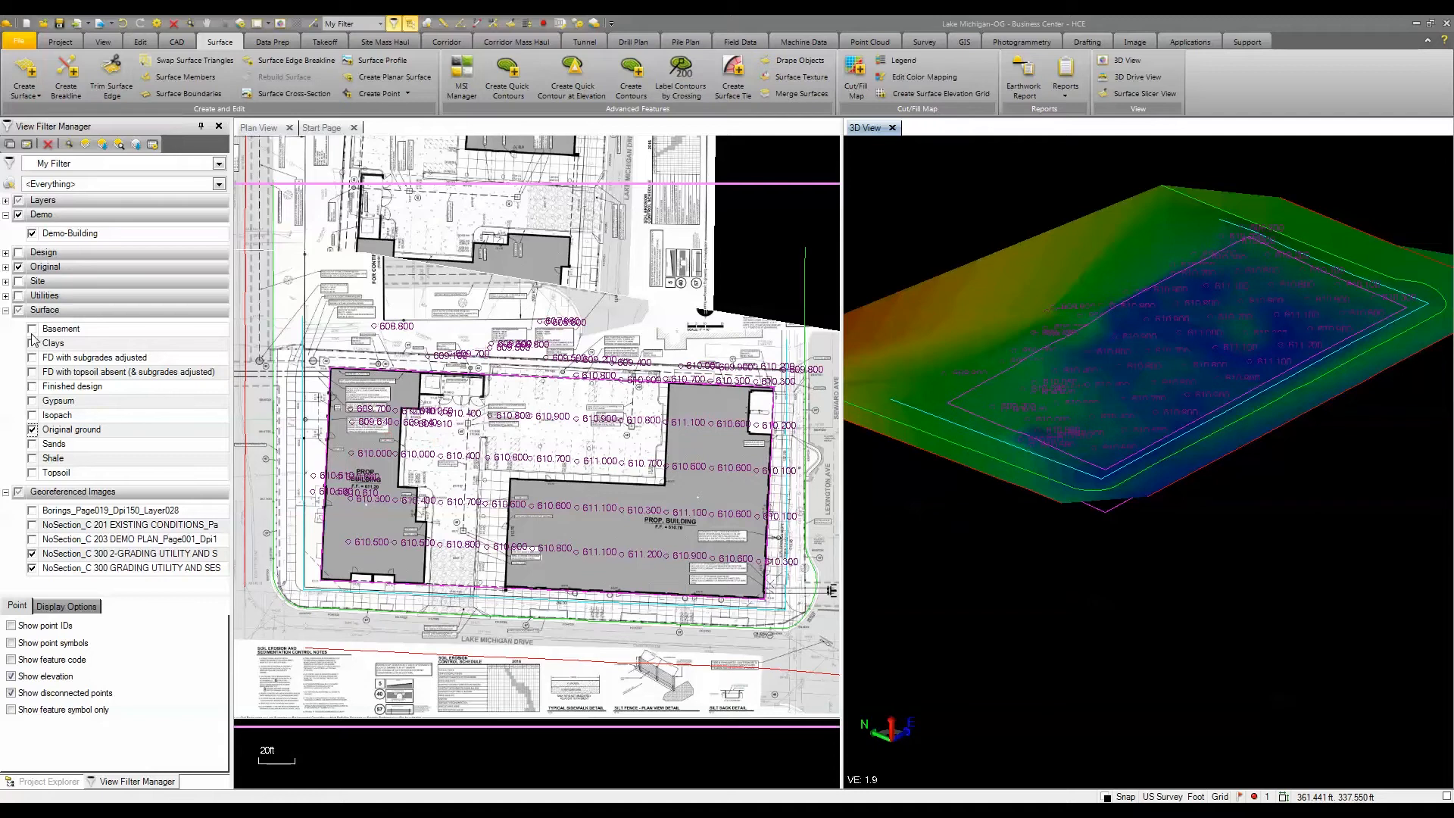
pyautogui.click(31, 327)
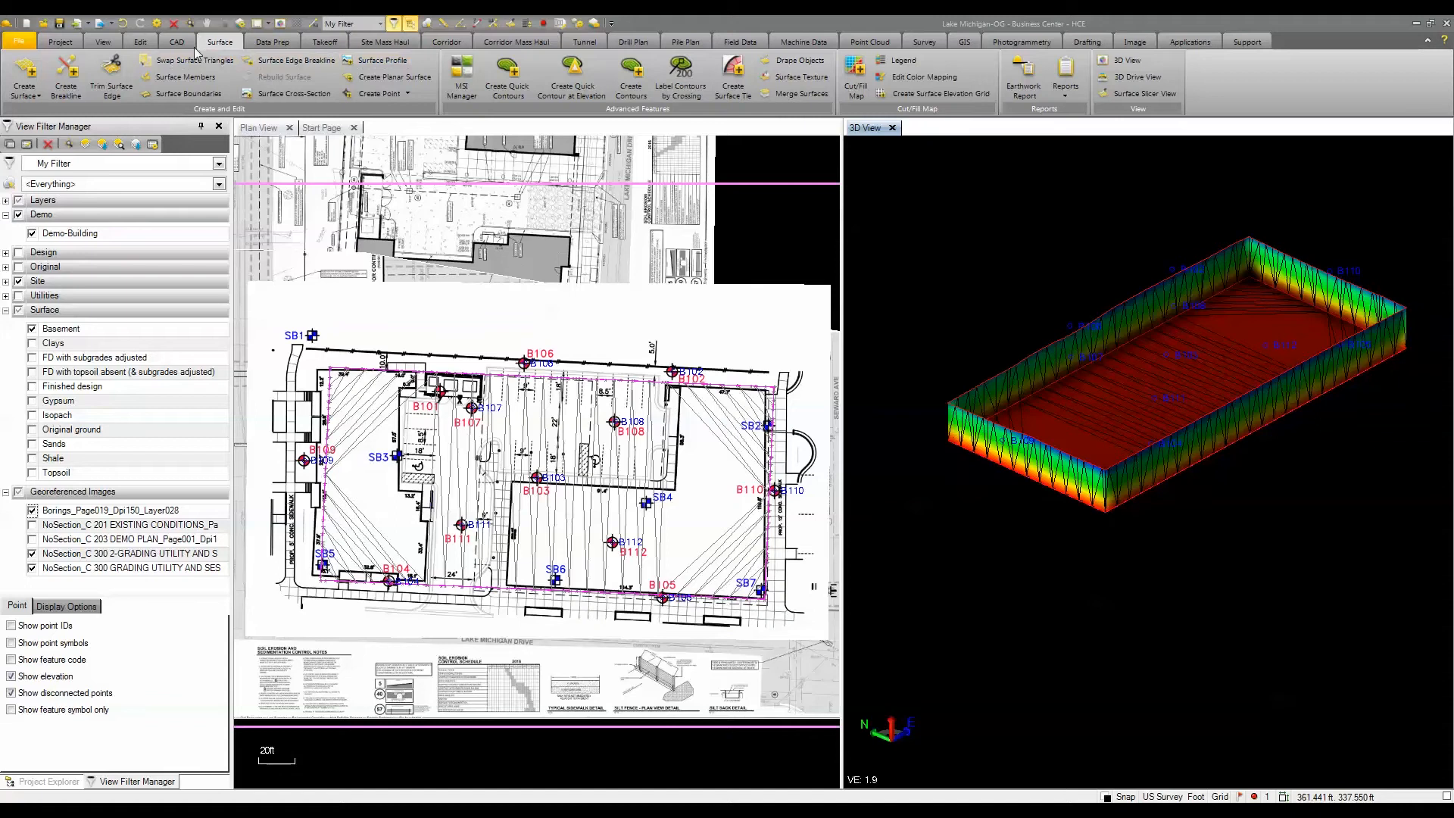
# Review the stratum settings in Create Boring Log on the Takeoff tab, then close it.
pyautogui.click(323, 42)
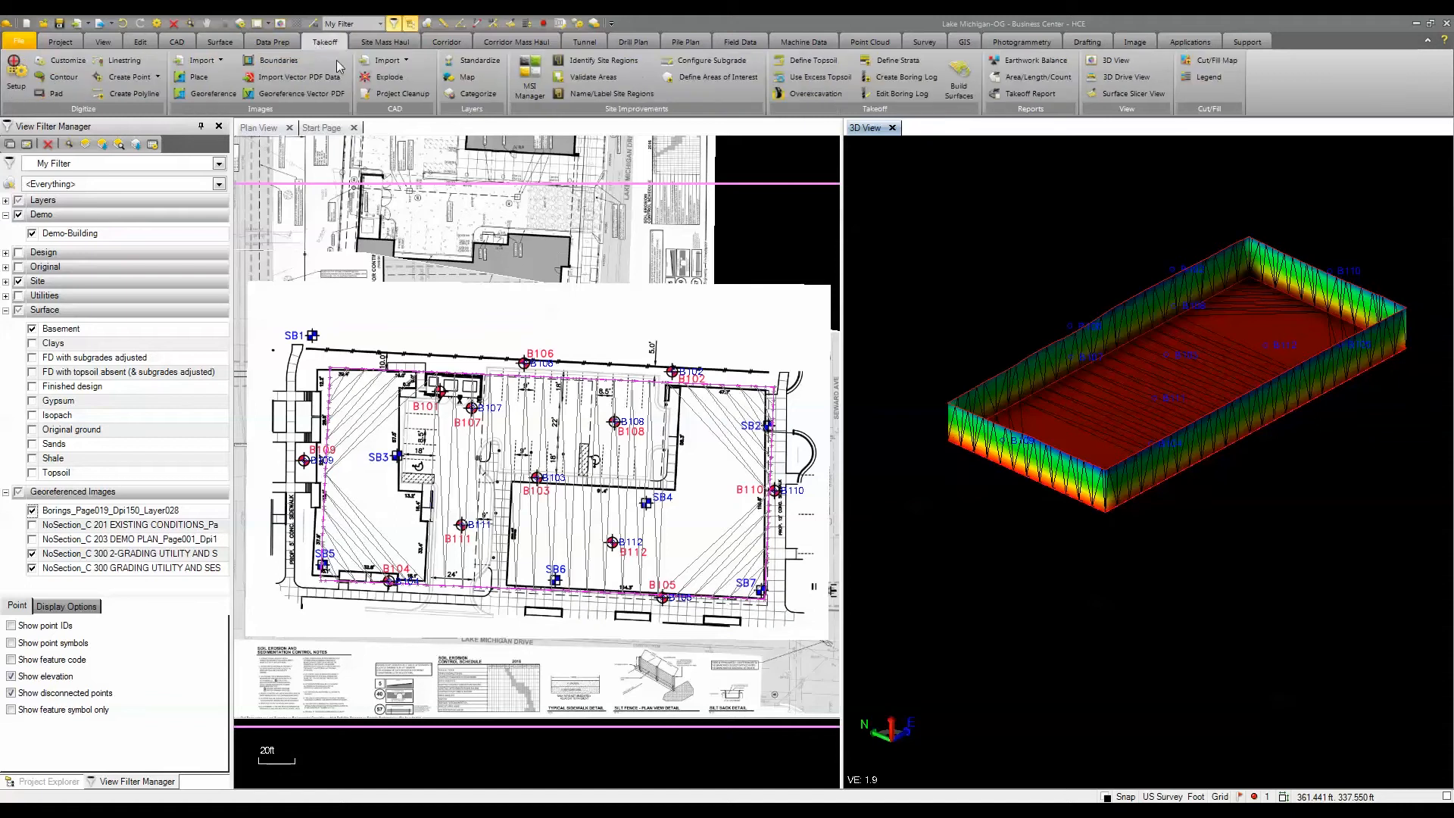
pyautogui.click(895, 61)
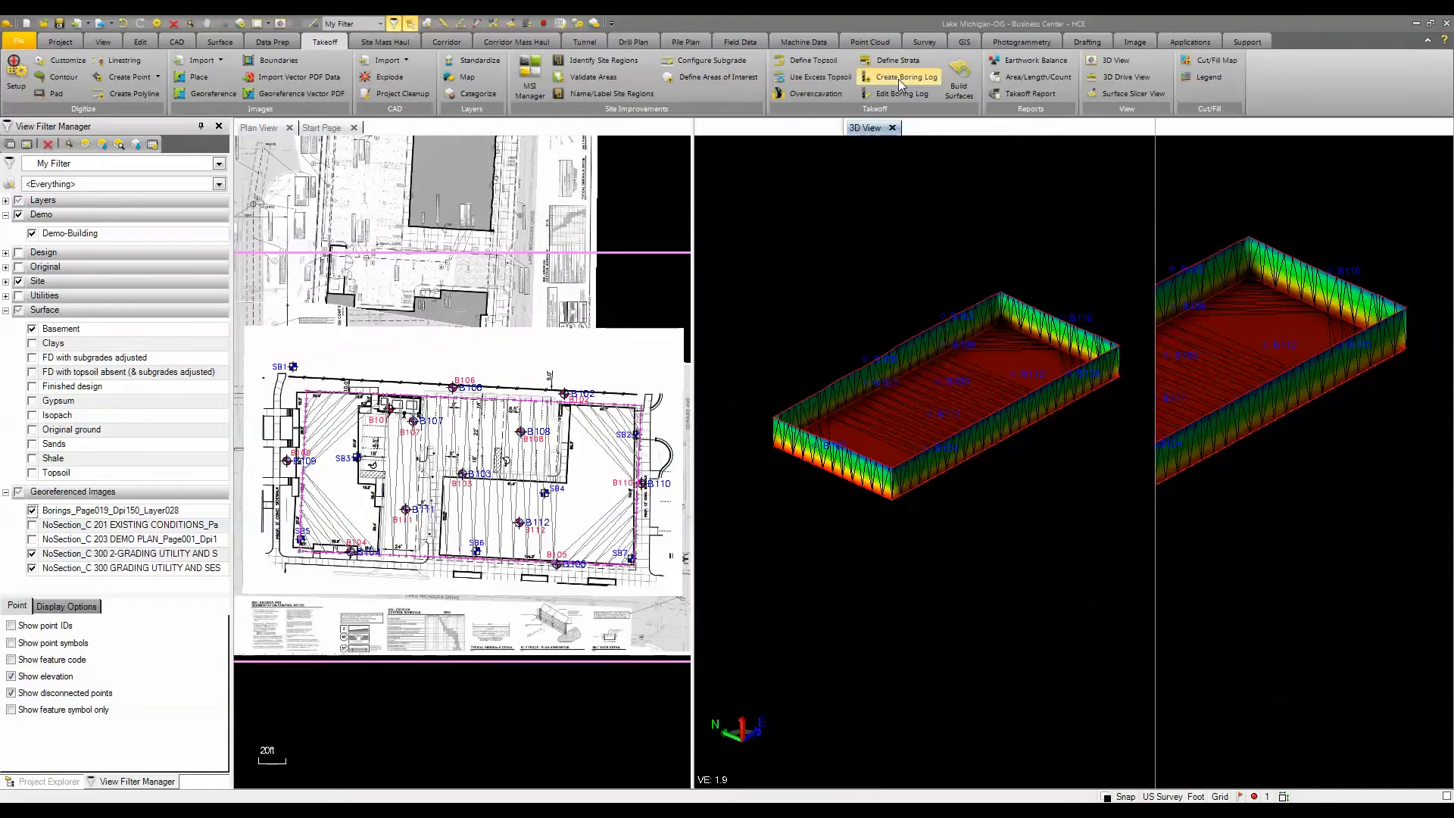
pyautogui.click(900, 76)
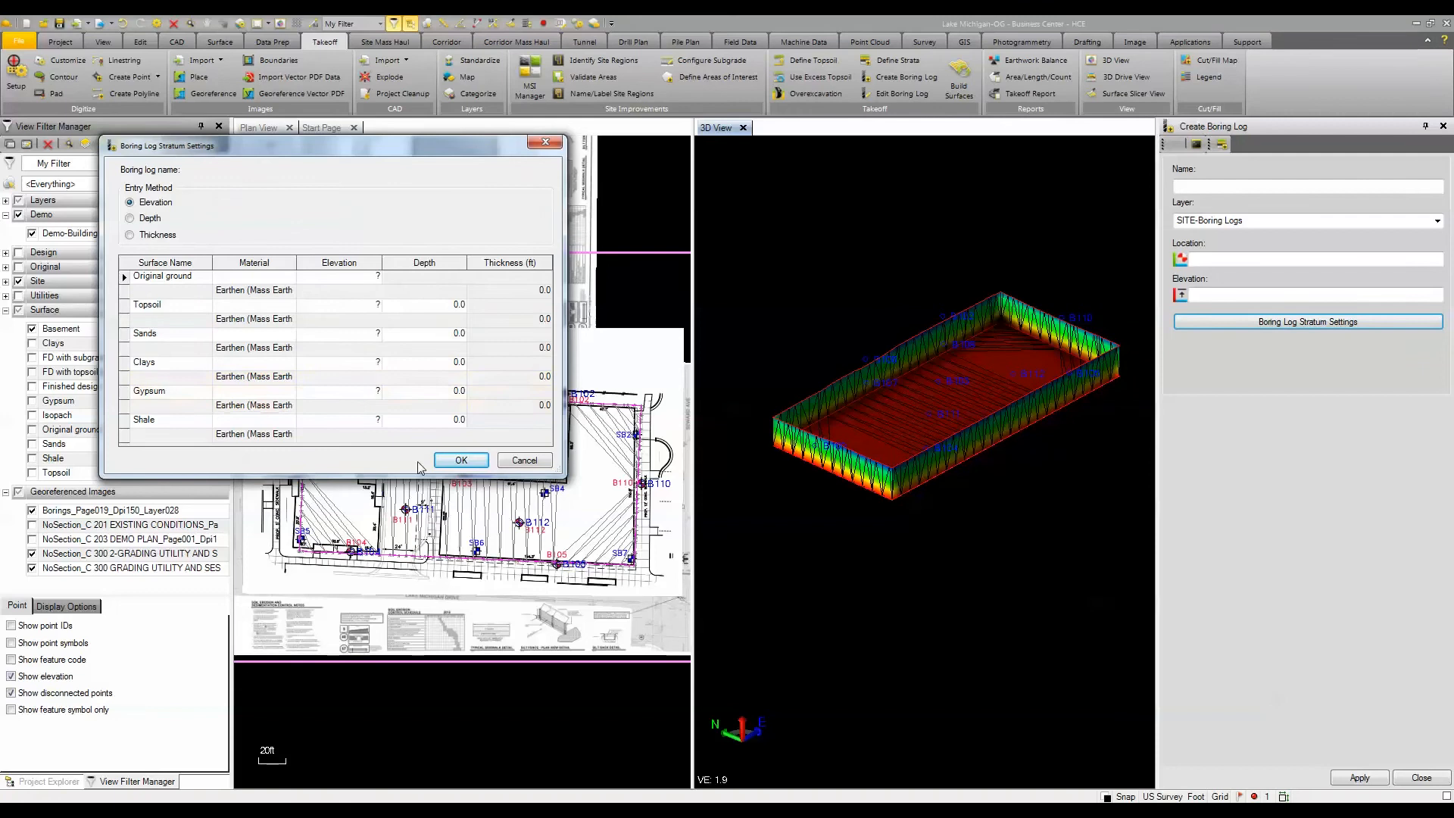
pyautogui.click(459, 460)
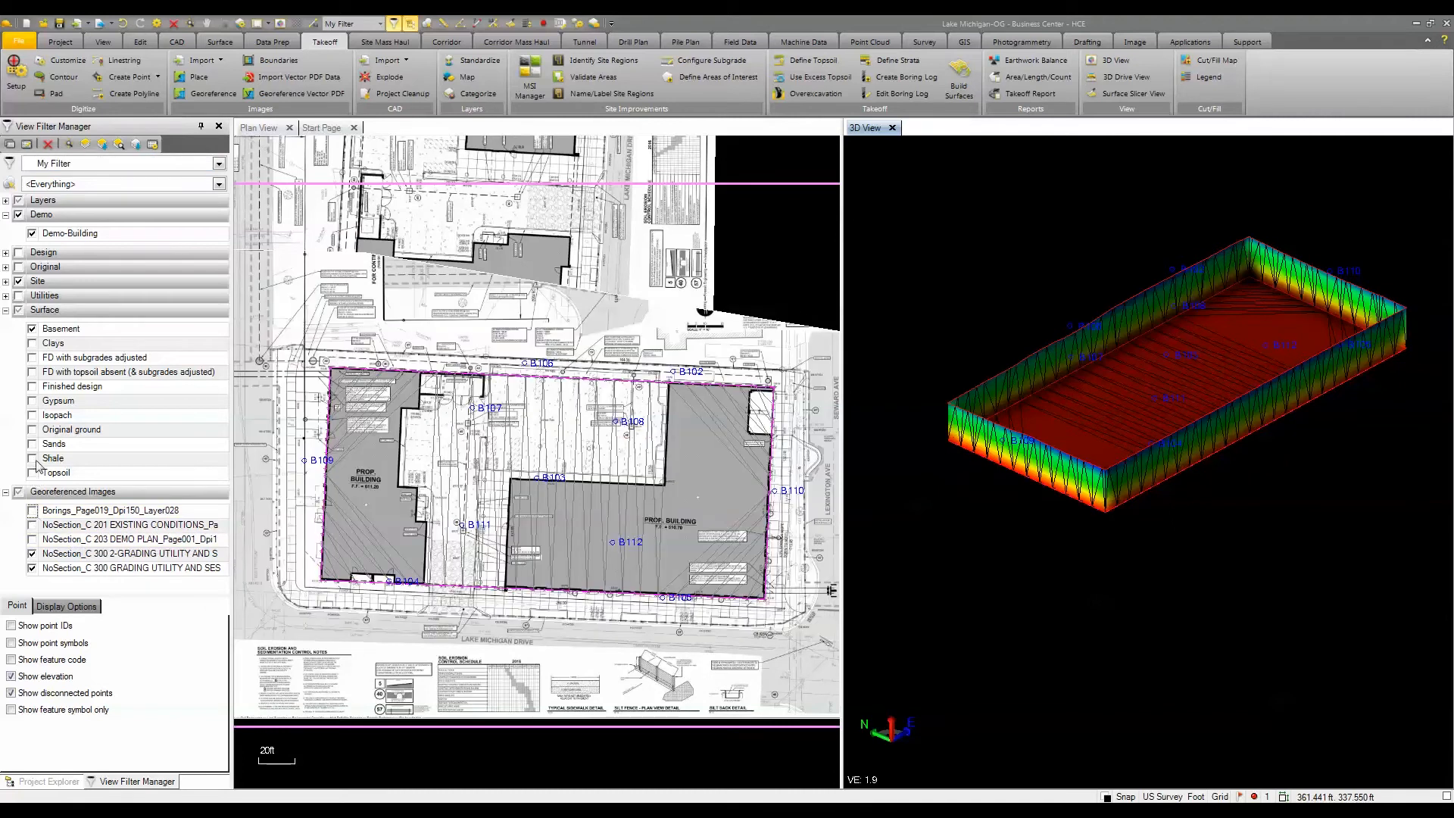
# Preview the Shale, Gypsum and Clays strata, leaving only Gypsum and Basement shown.
pyautogui.click(32, 458)
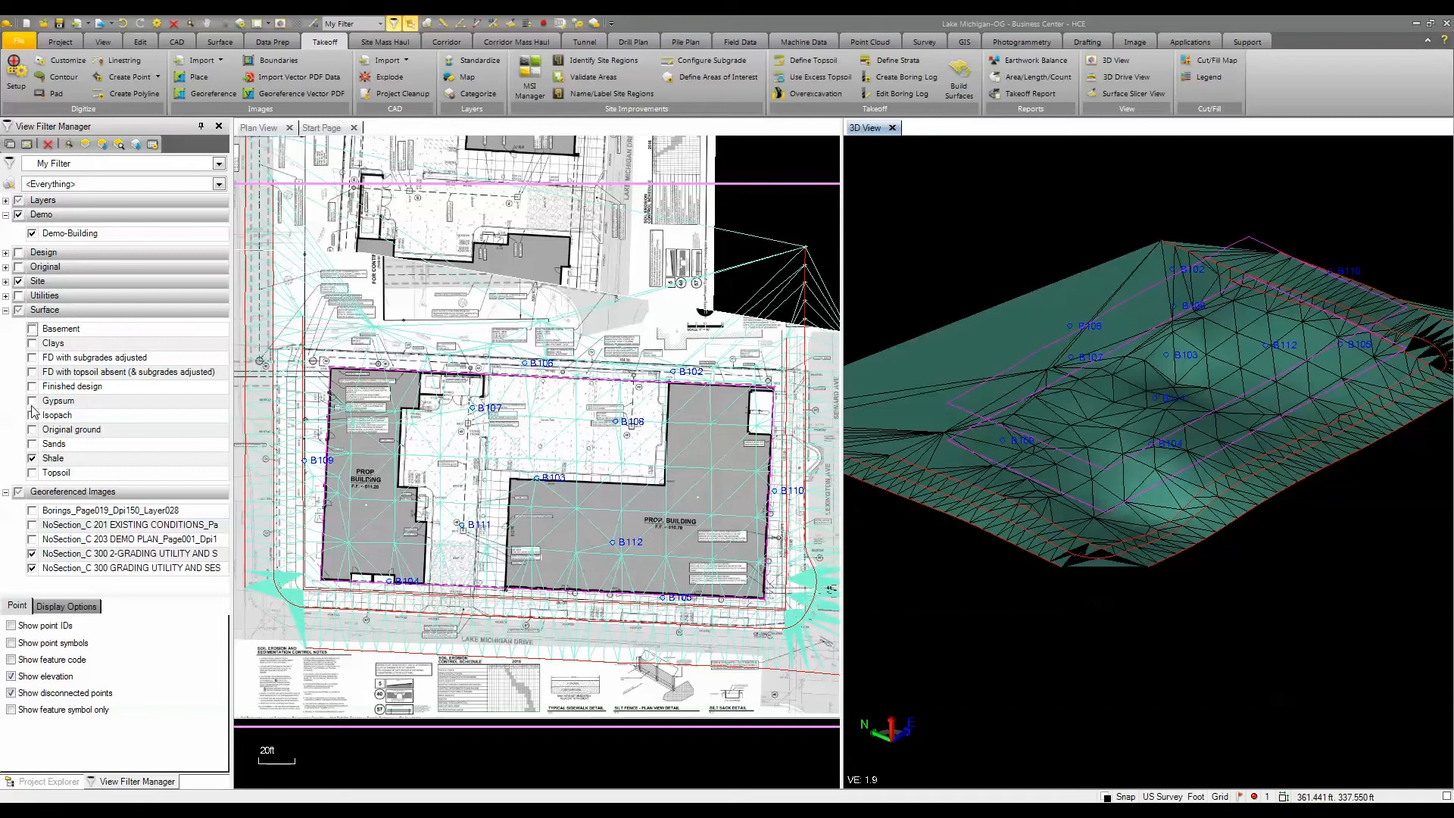
pyautogui.click(32, 400)
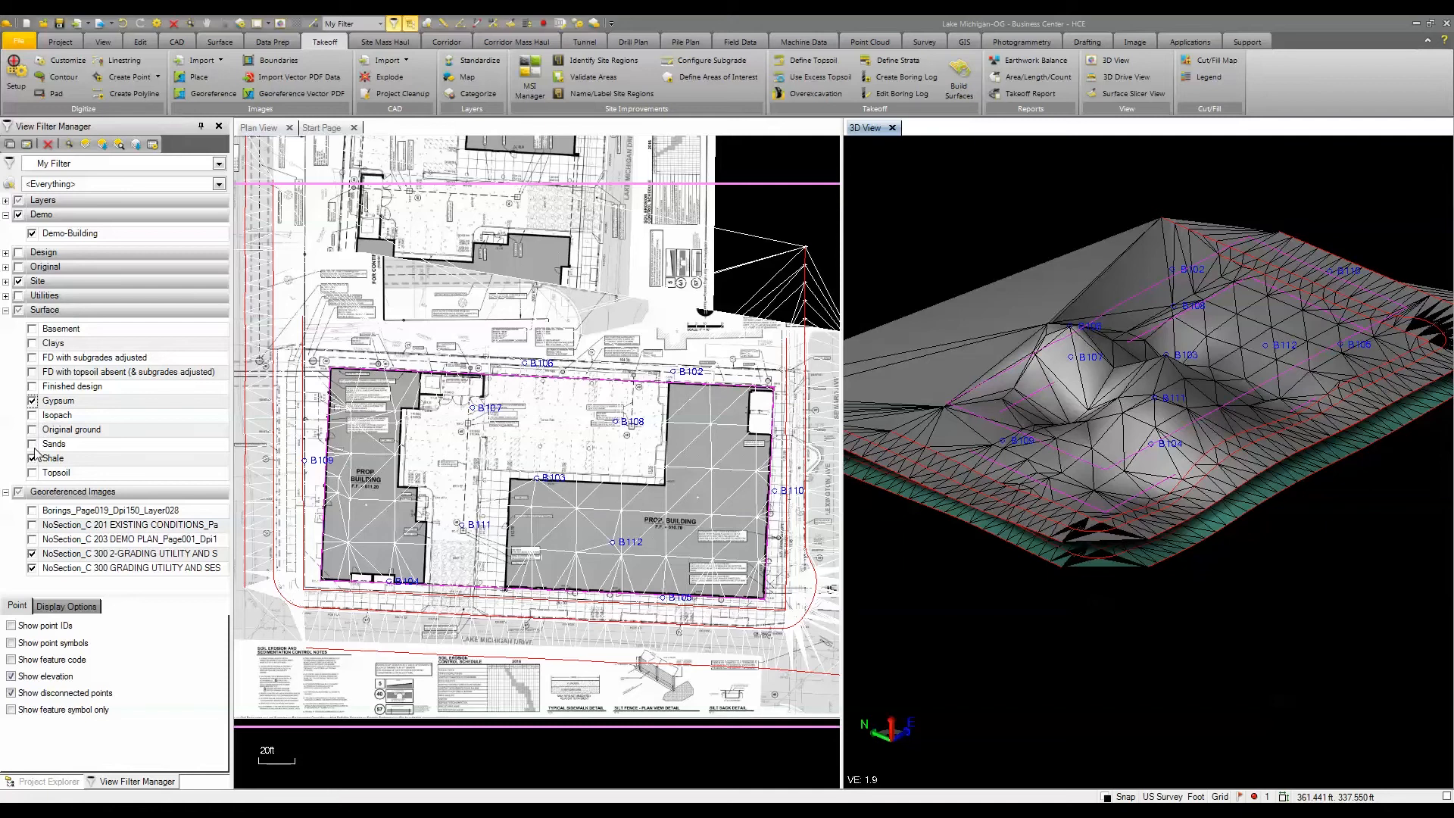
pyautogui.click(33, 342)
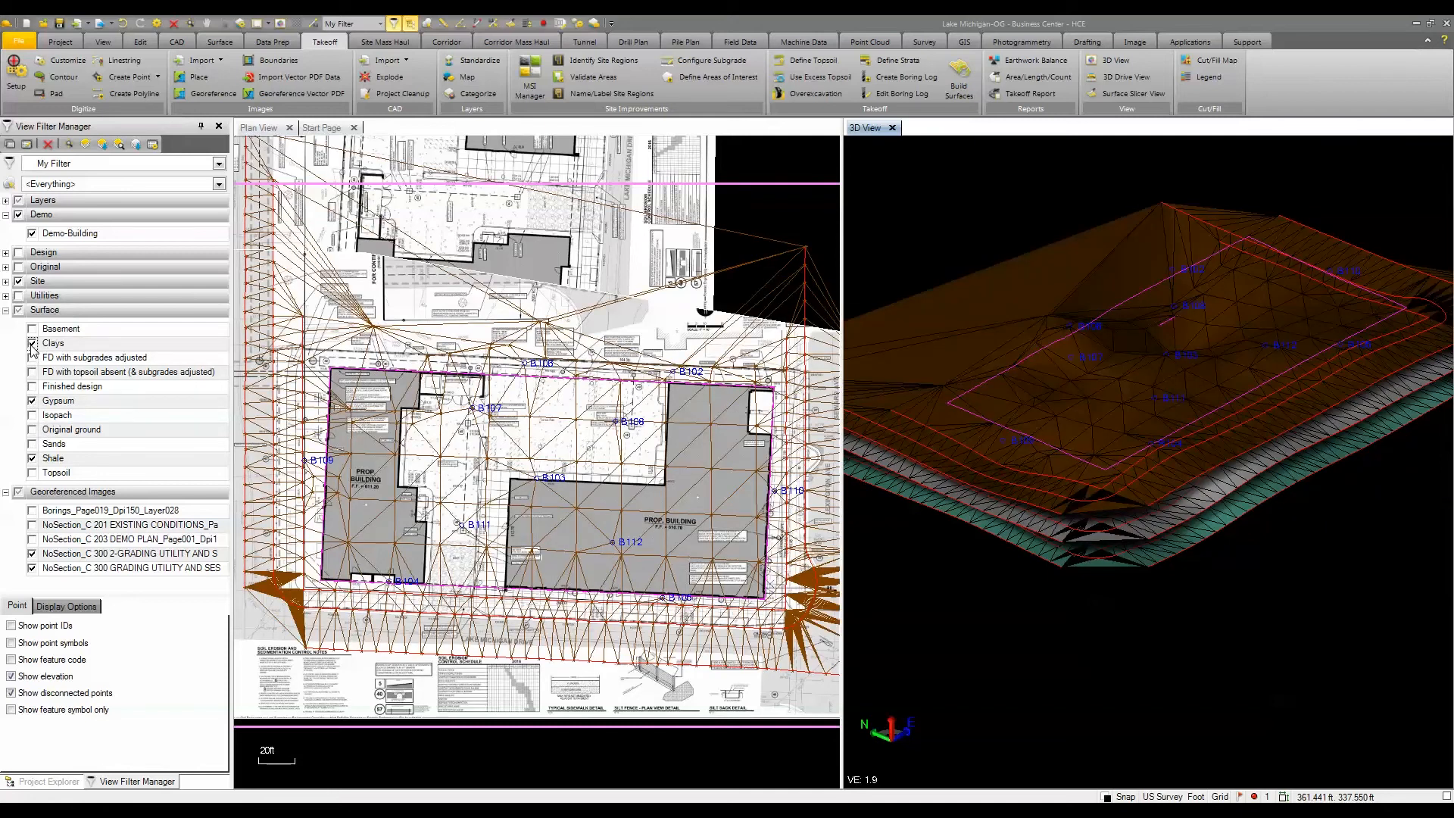
pyautogui.click(33, 443)
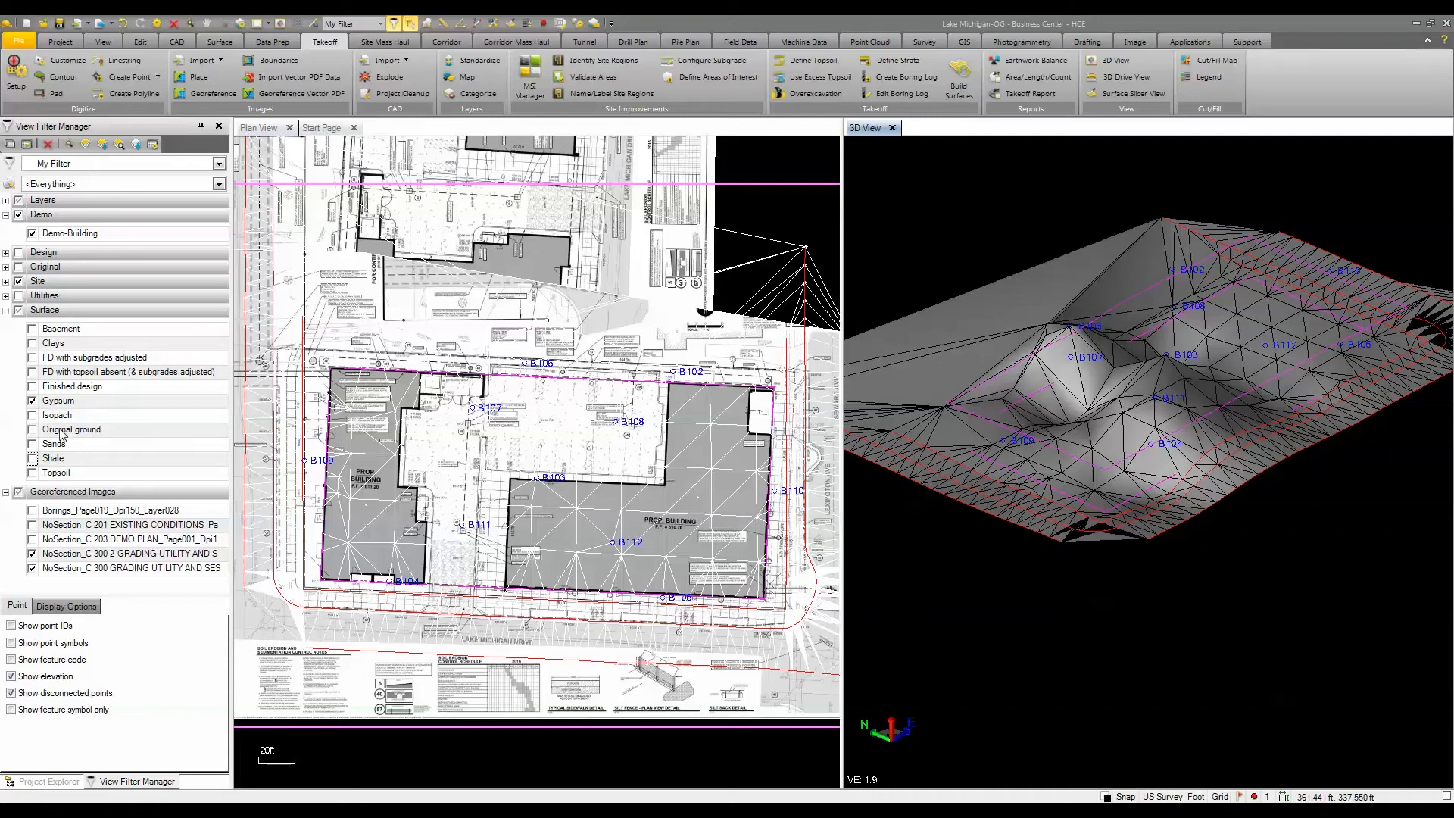
pyautogui.click(32, 328)
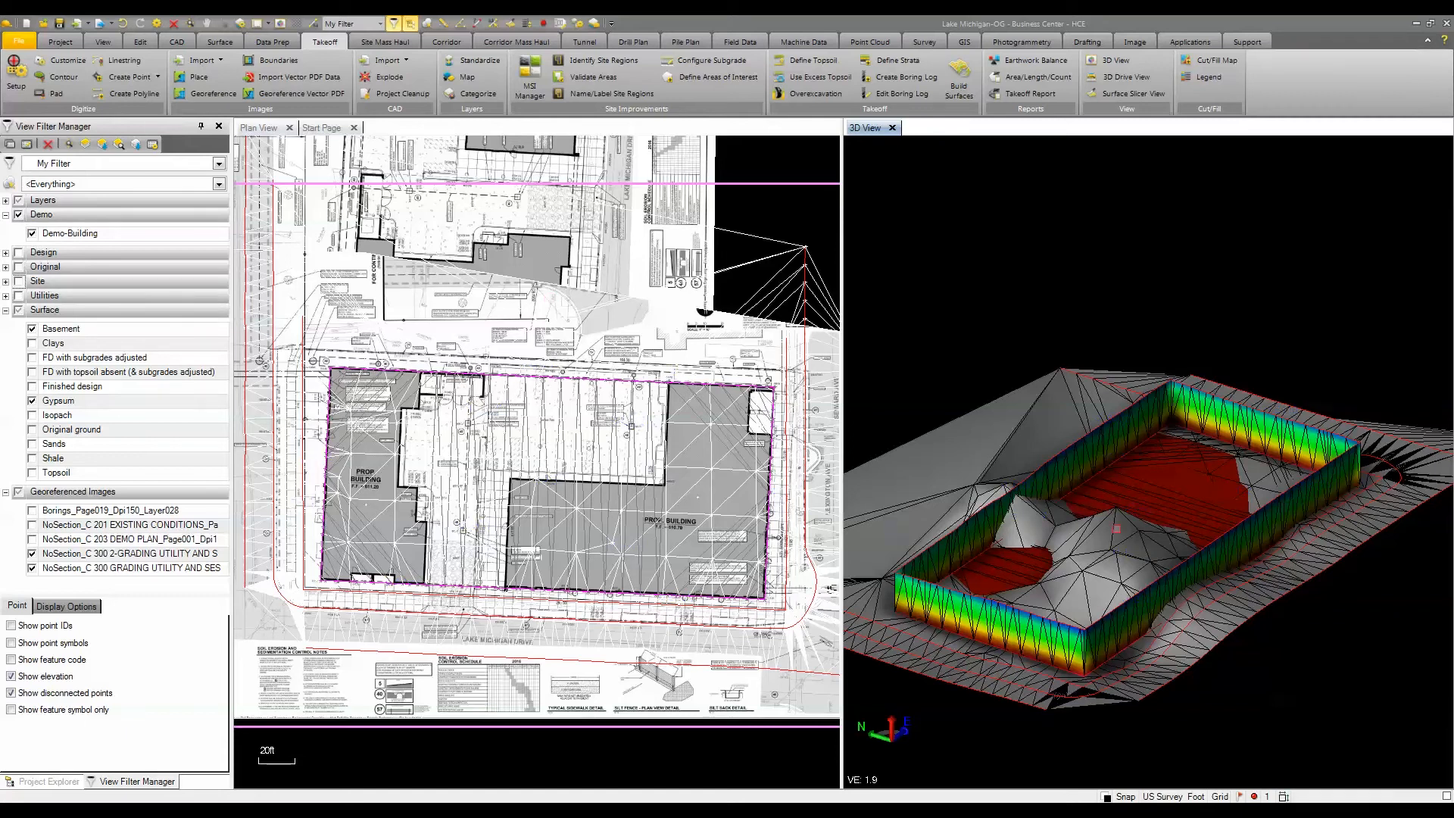
pyautogui.click(219, 41)
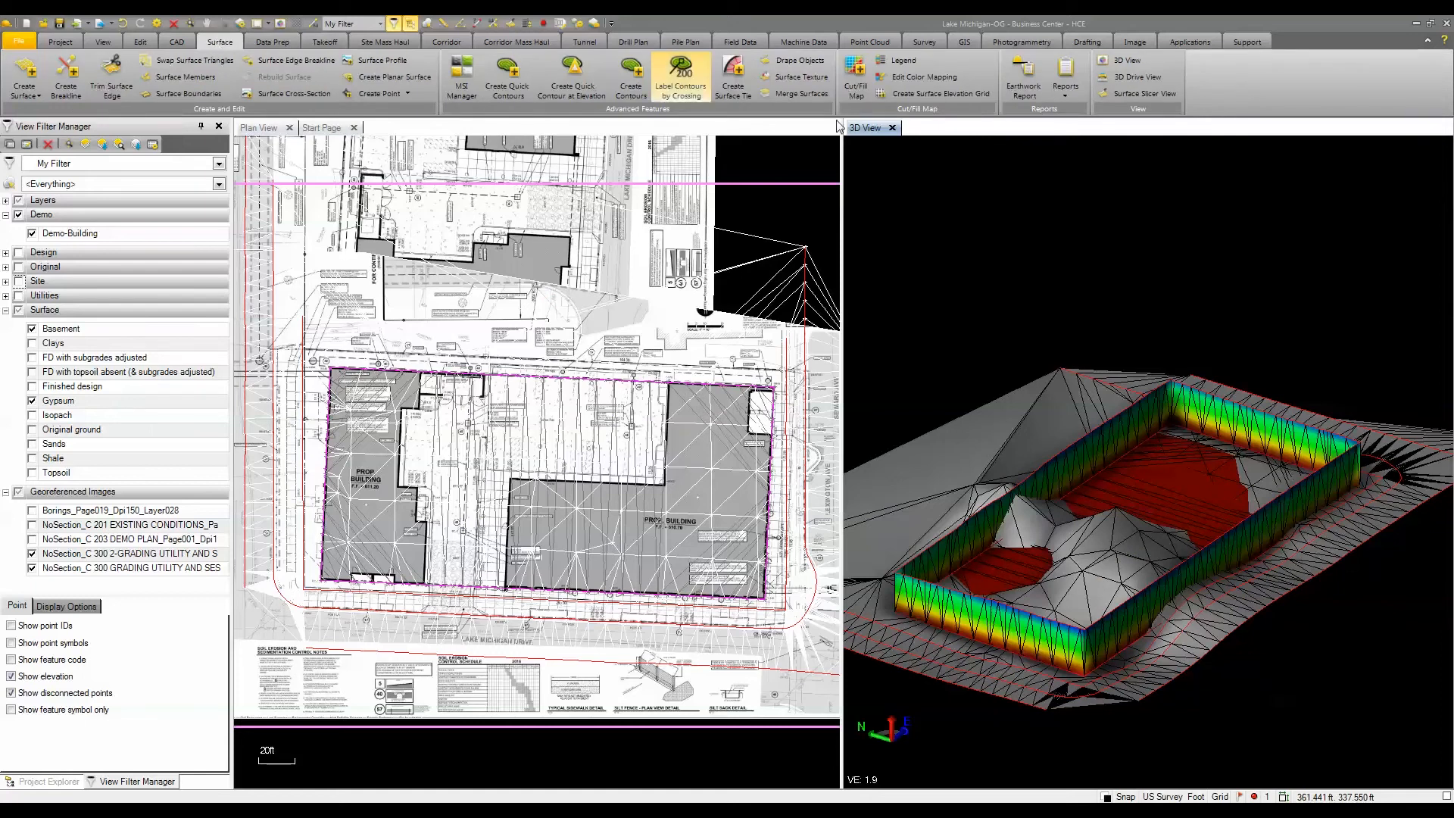
# Start an Earthwork Report: Gypsum surface to elevation 597 ft, bounded by the basement boundary.
pyautogui.click(1022, 75)
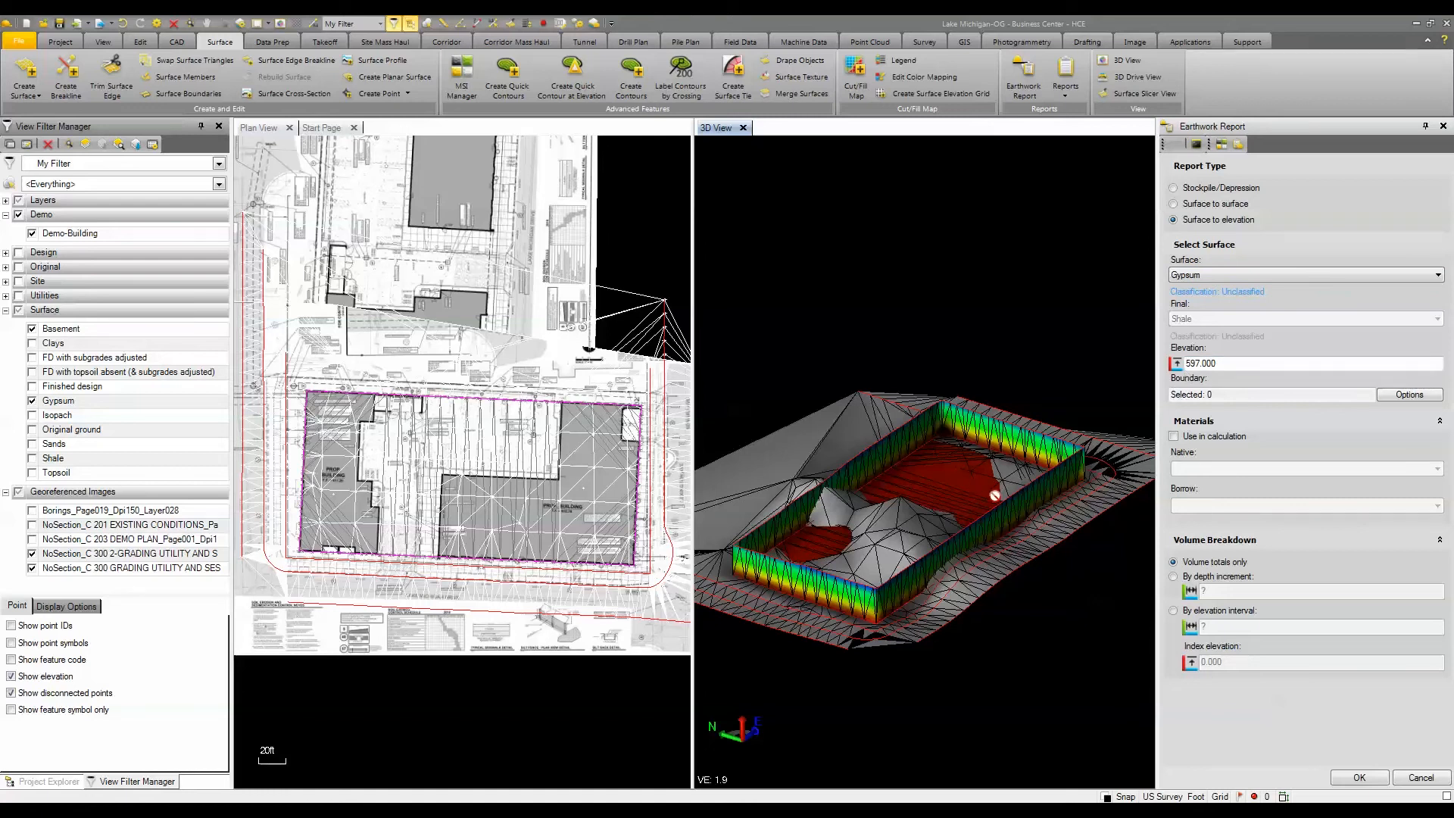
pyautogui.moveTo(906, 493)
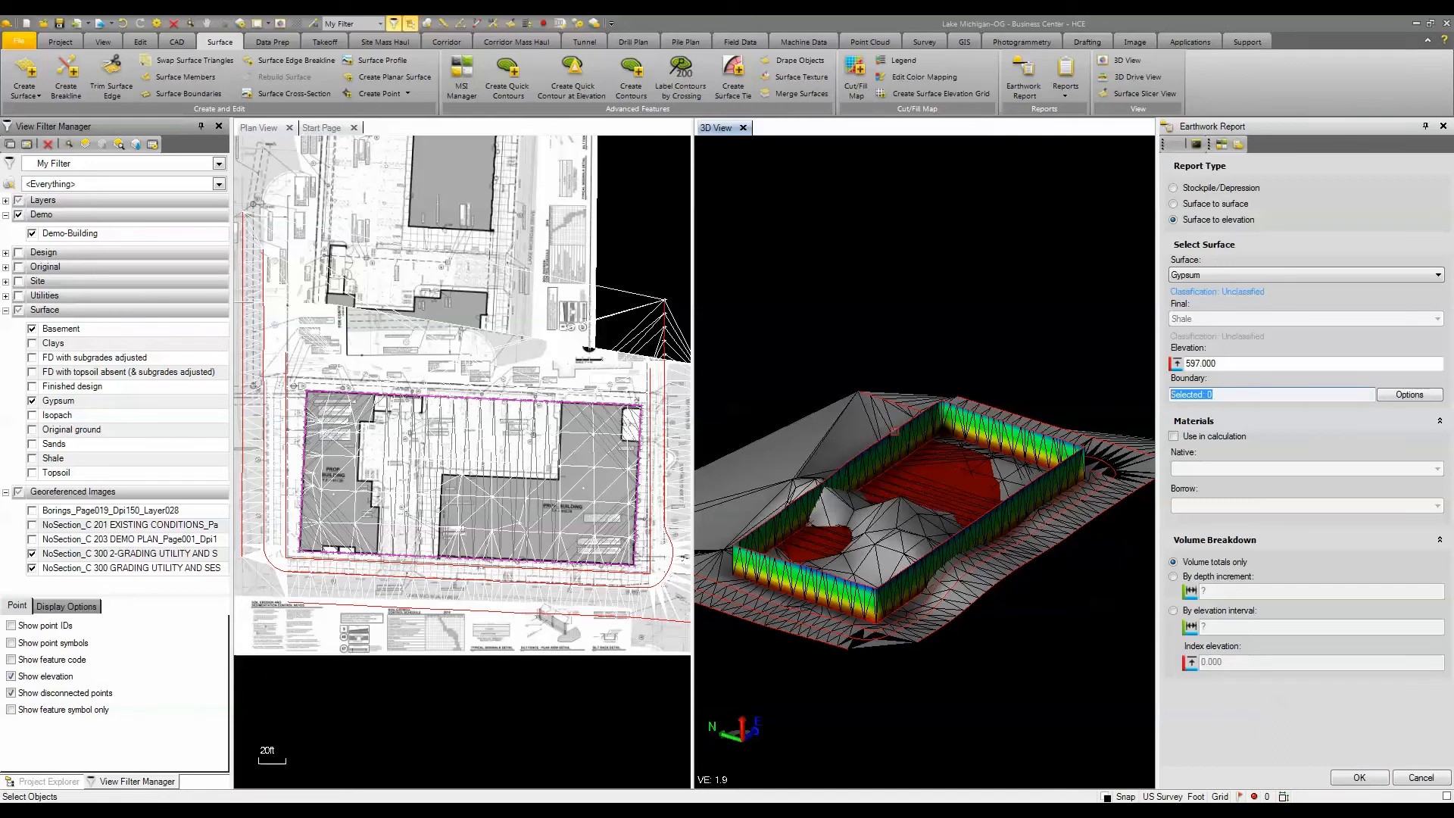
pyautogui.moveTo(946, 436)
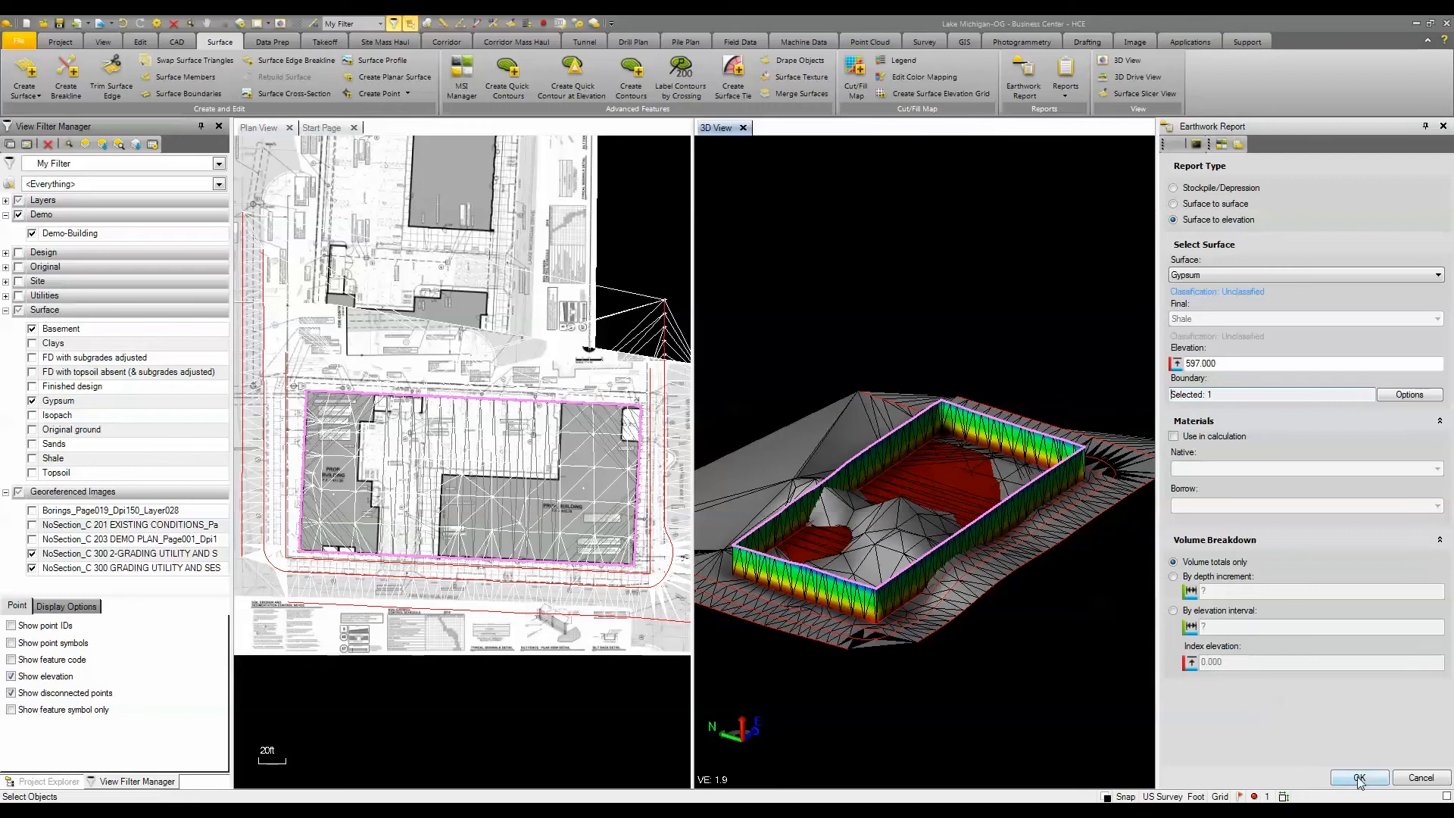
# Generate the Gypsum report (677.4 yd³ below, 2,214.8 yd³ above 597 ft) and close it.
pyautogui.click(1358, 778)
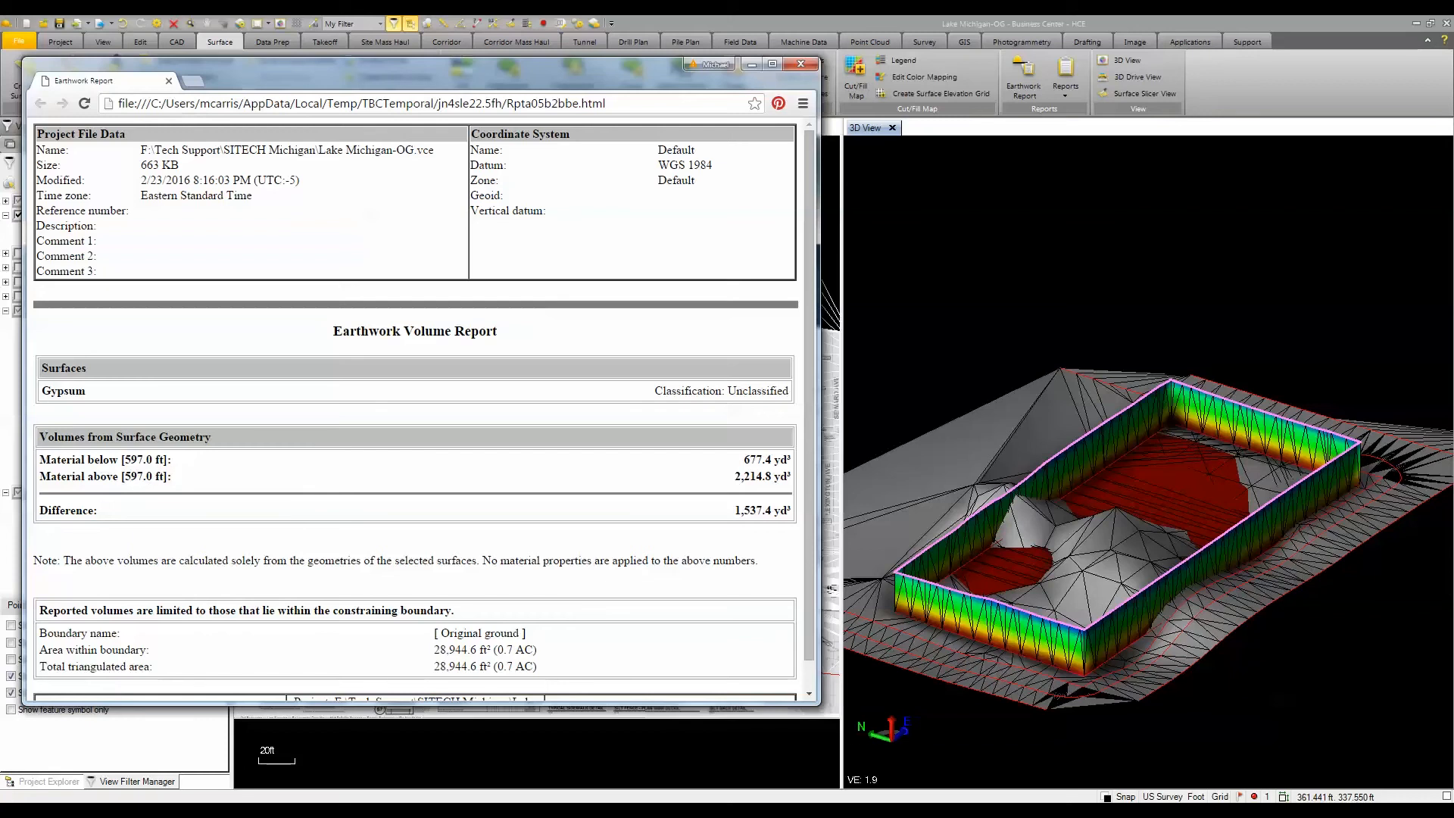
pyautogui.moveTo(740, 477)
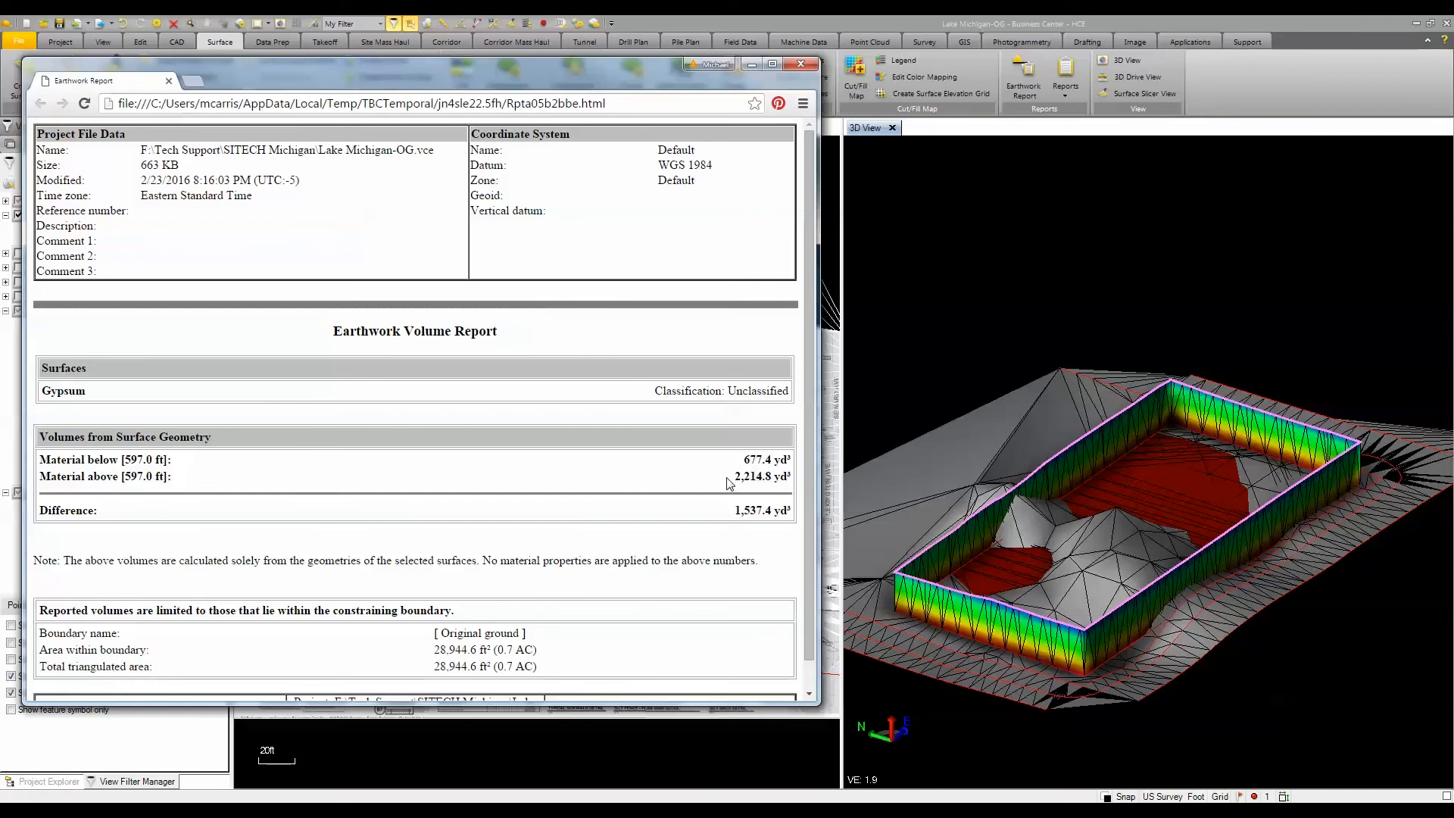
pyautogui.moveTo(119, 478)
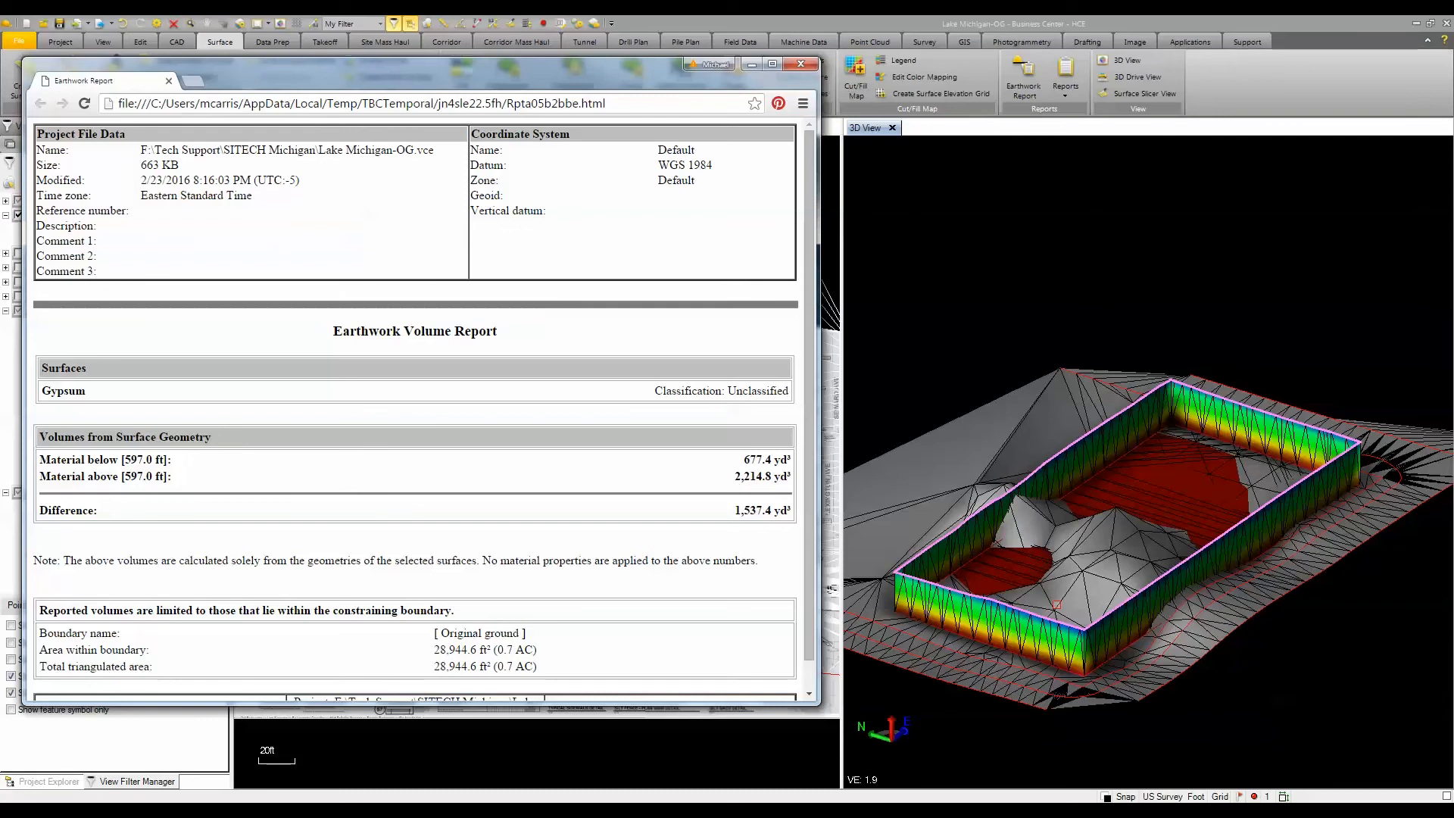
pyautogui.click(799, 62)
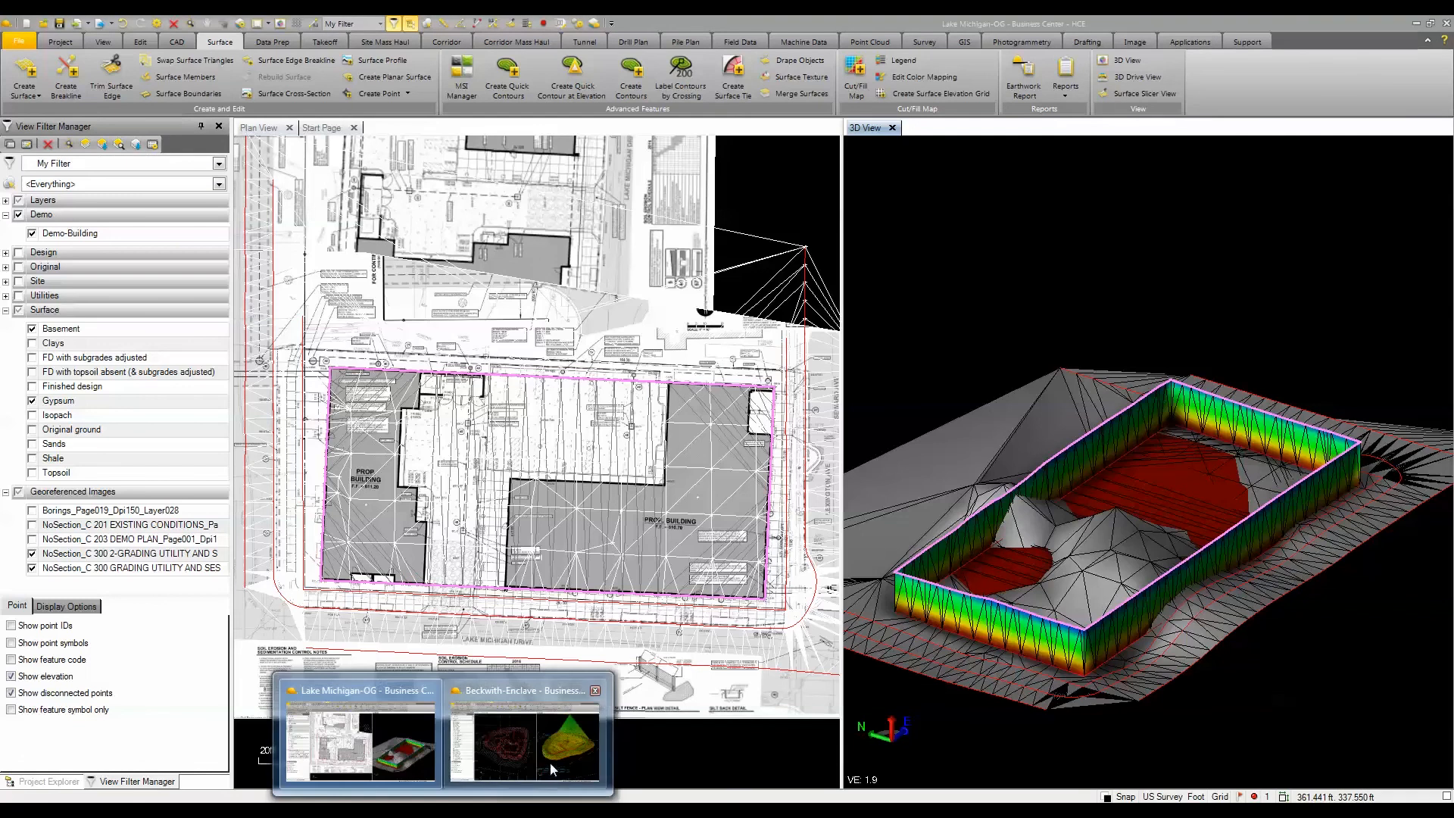
# In Beckwith-Enclave, run a Combine18 earthwork report at 281 ft within Breakline set2.
pyautogui.click(528, 737)
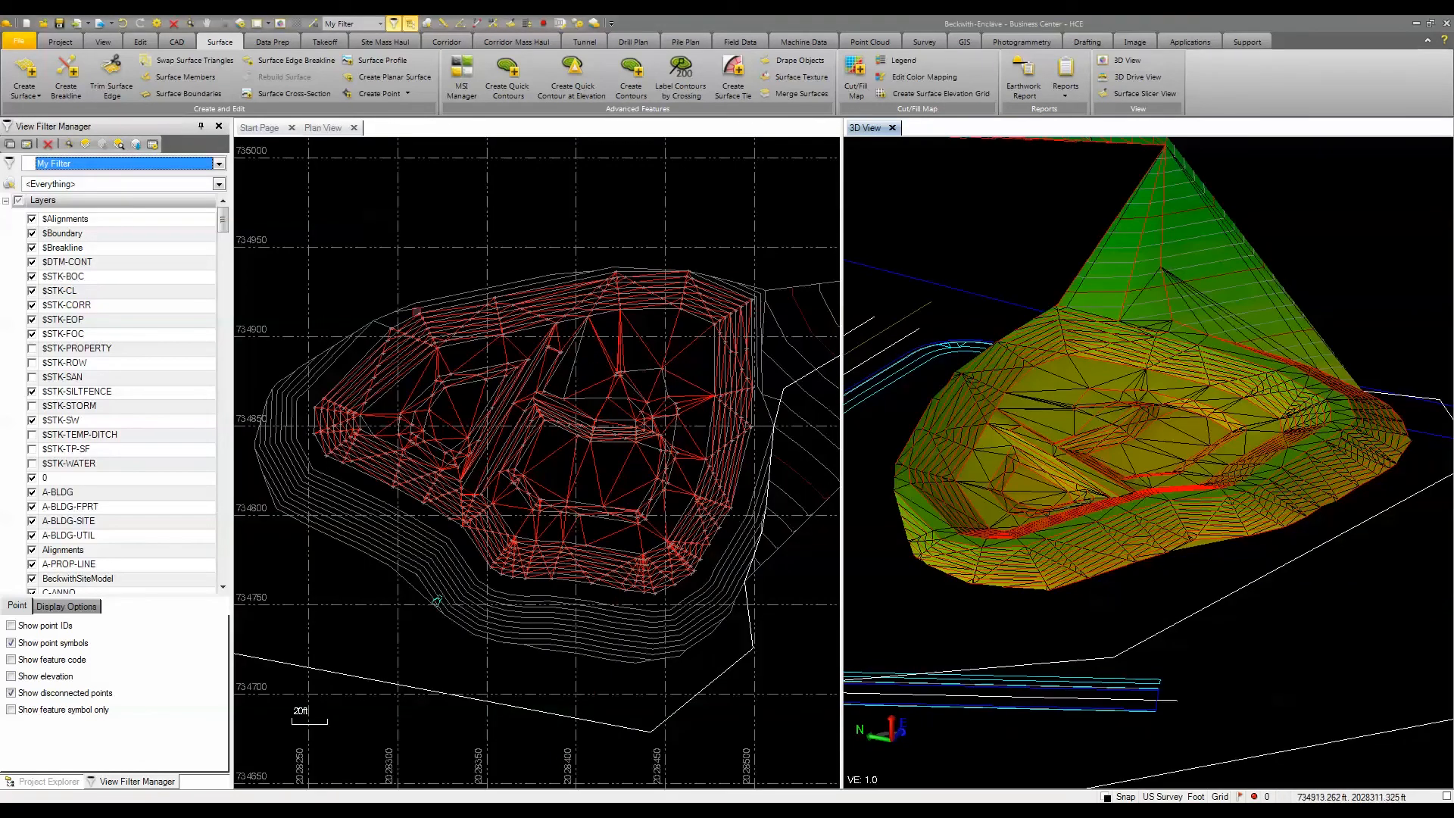
pyautogui.click(1023, 78)
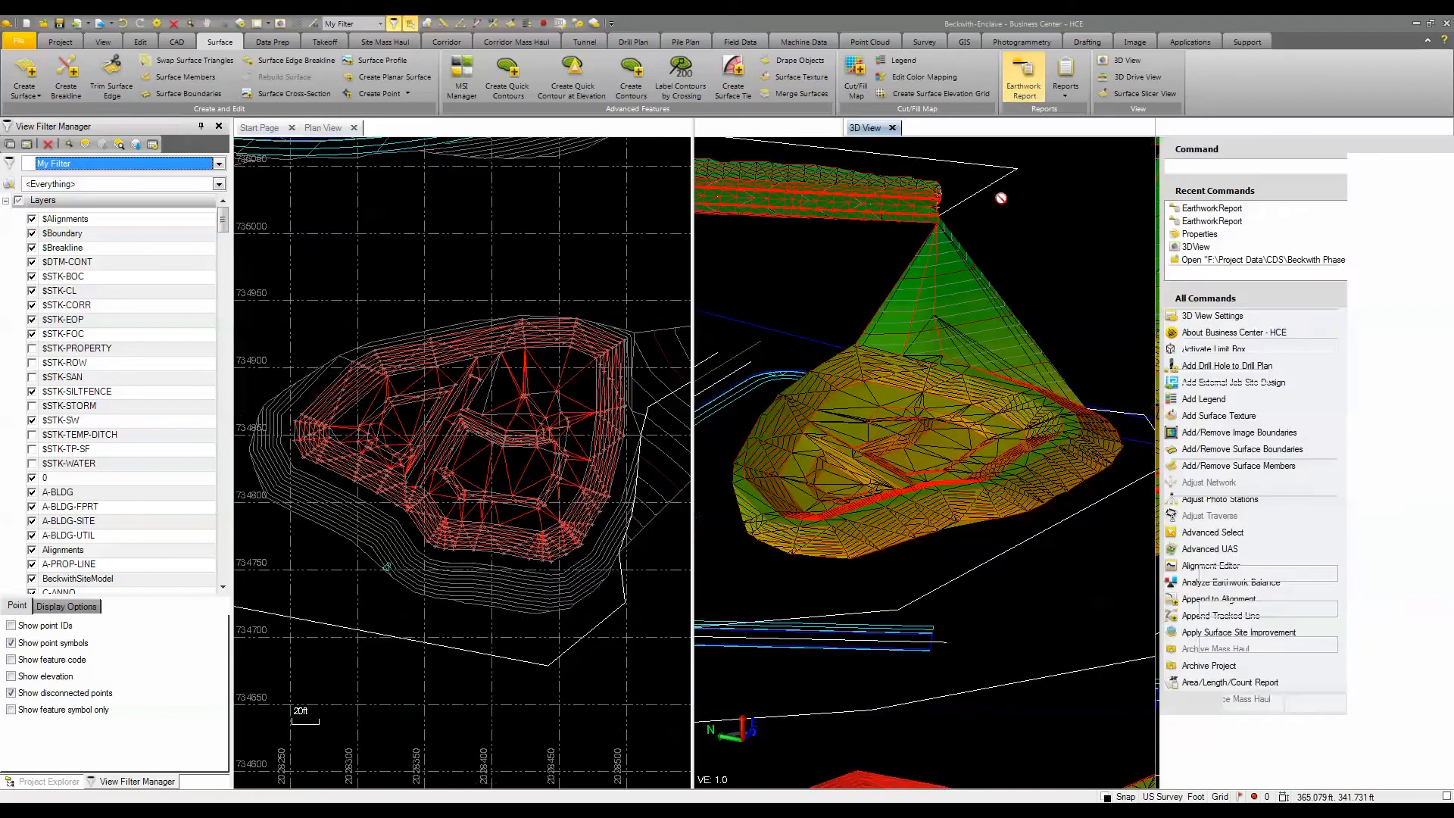
pyautogui.click(1021, 77)
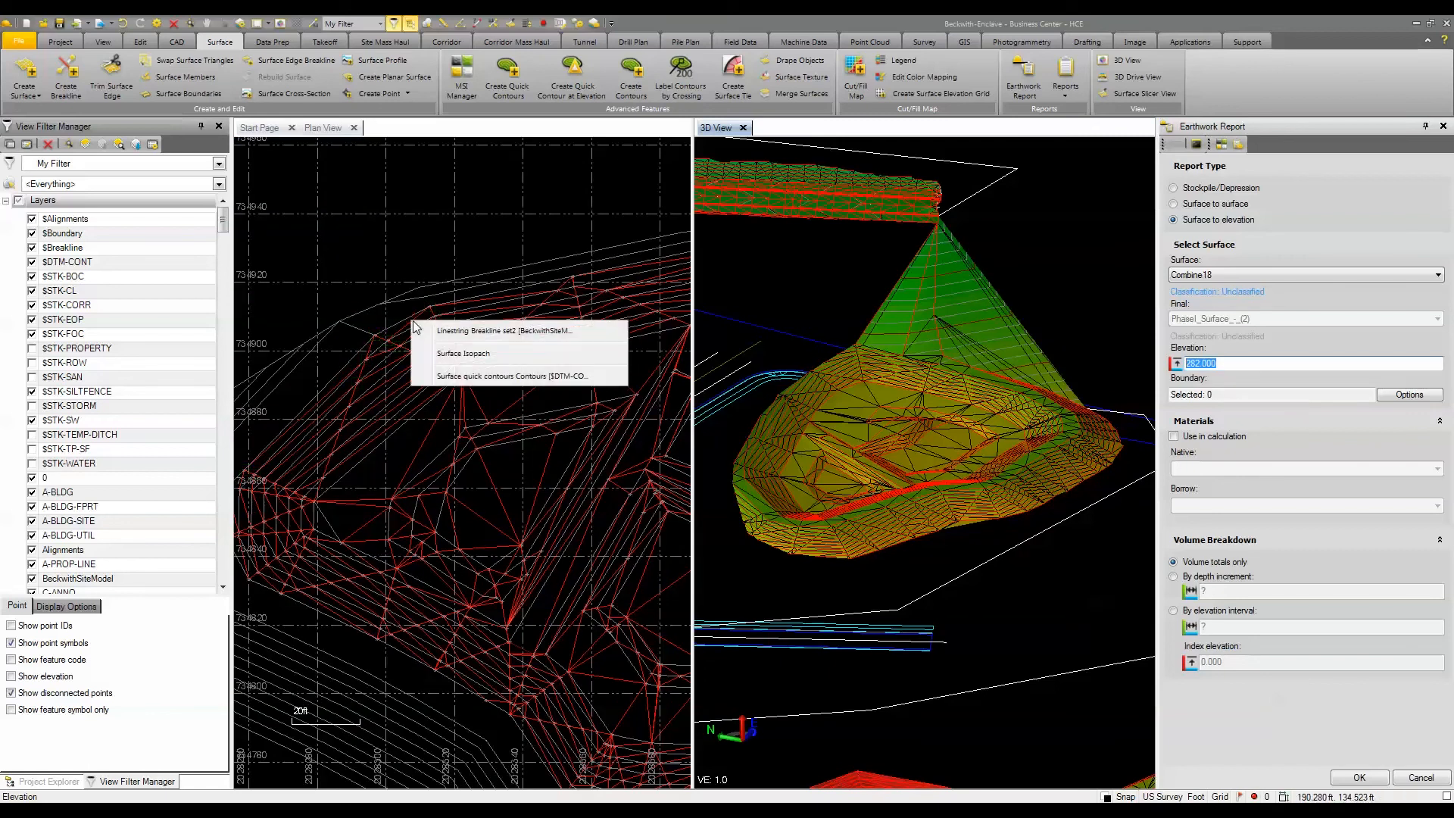
pyautogui.moveTo(450, 384)
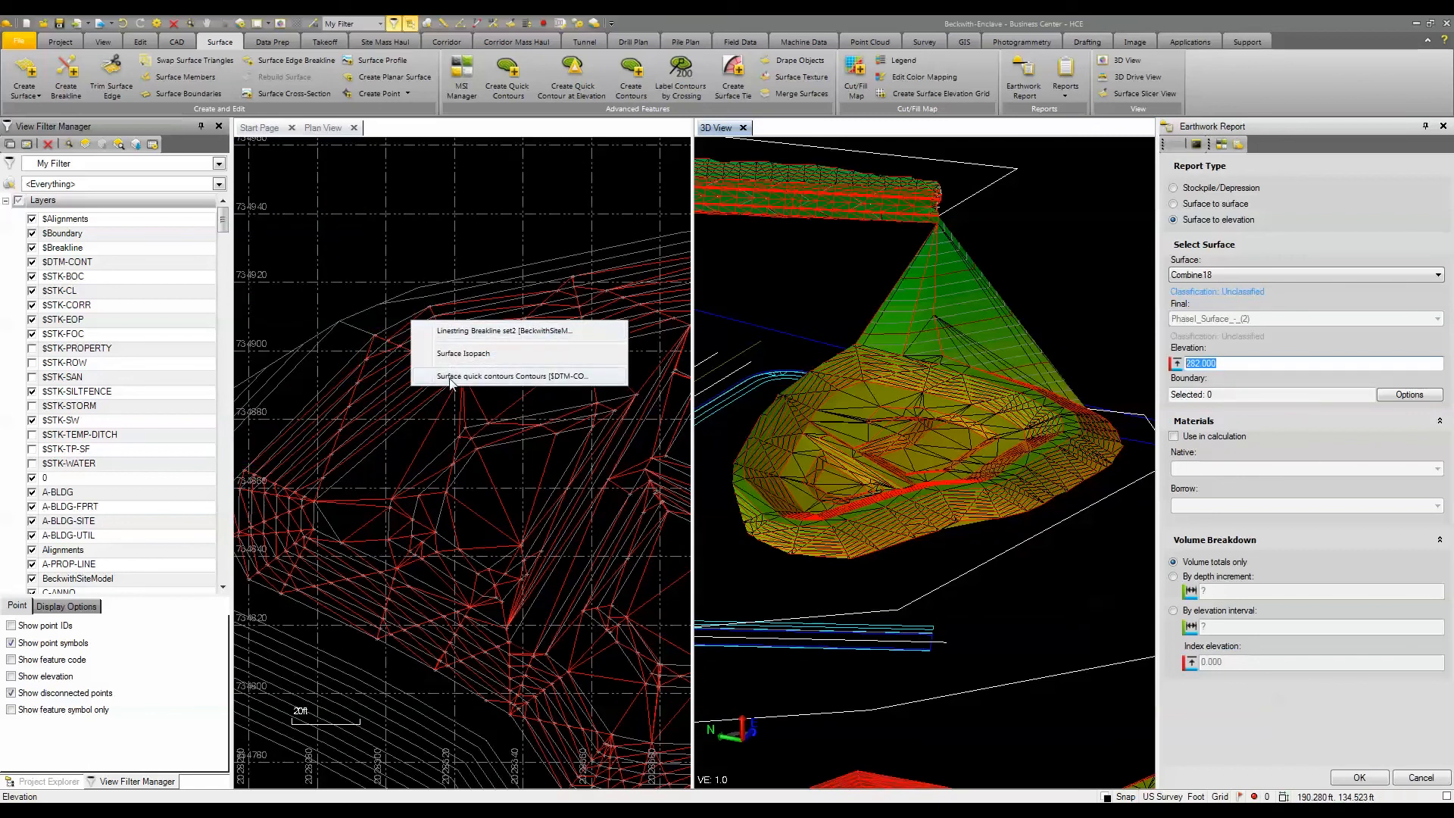
pyautogui.moveTo(454, 340)
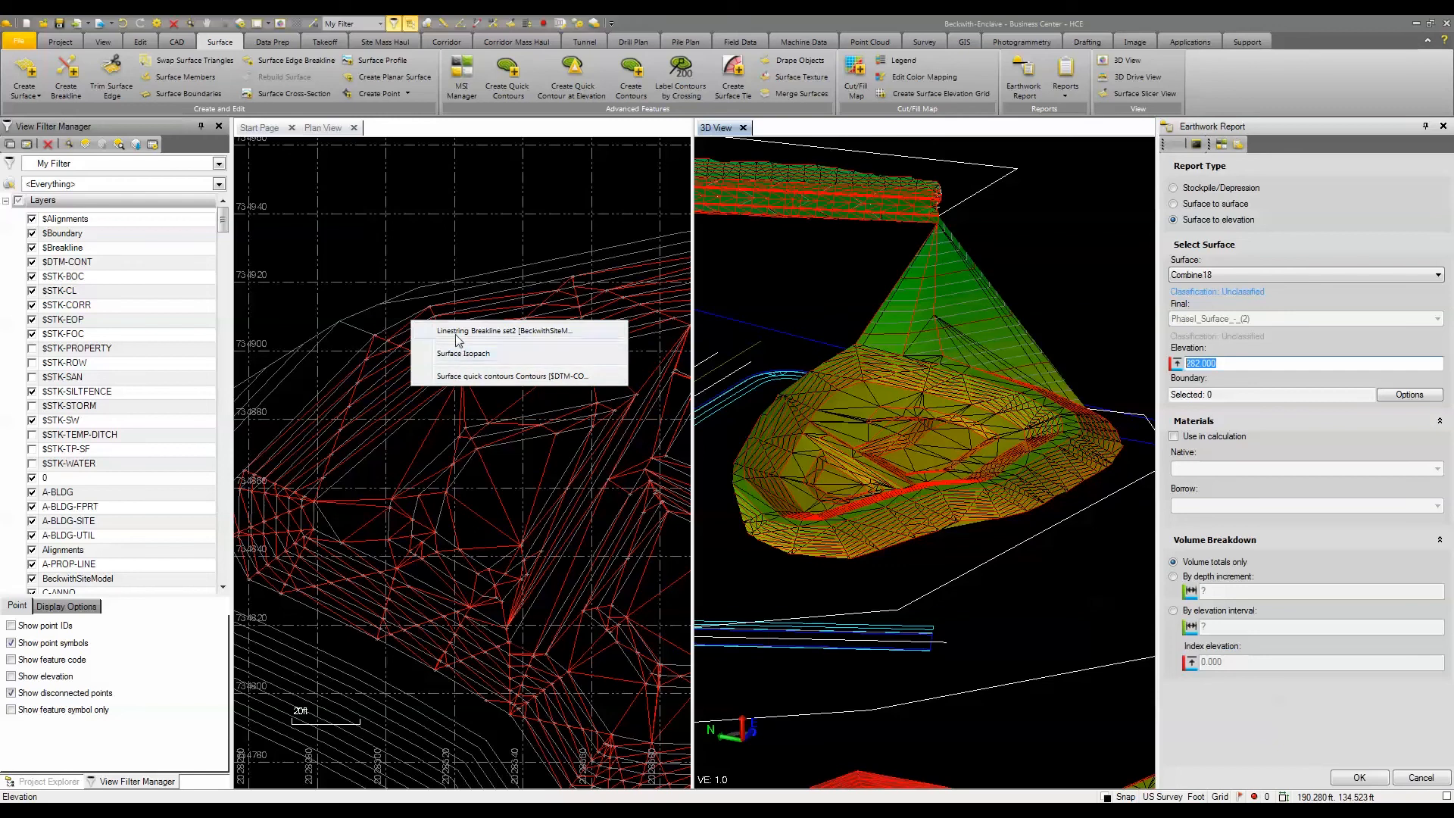
pyautogui.write('281.000')
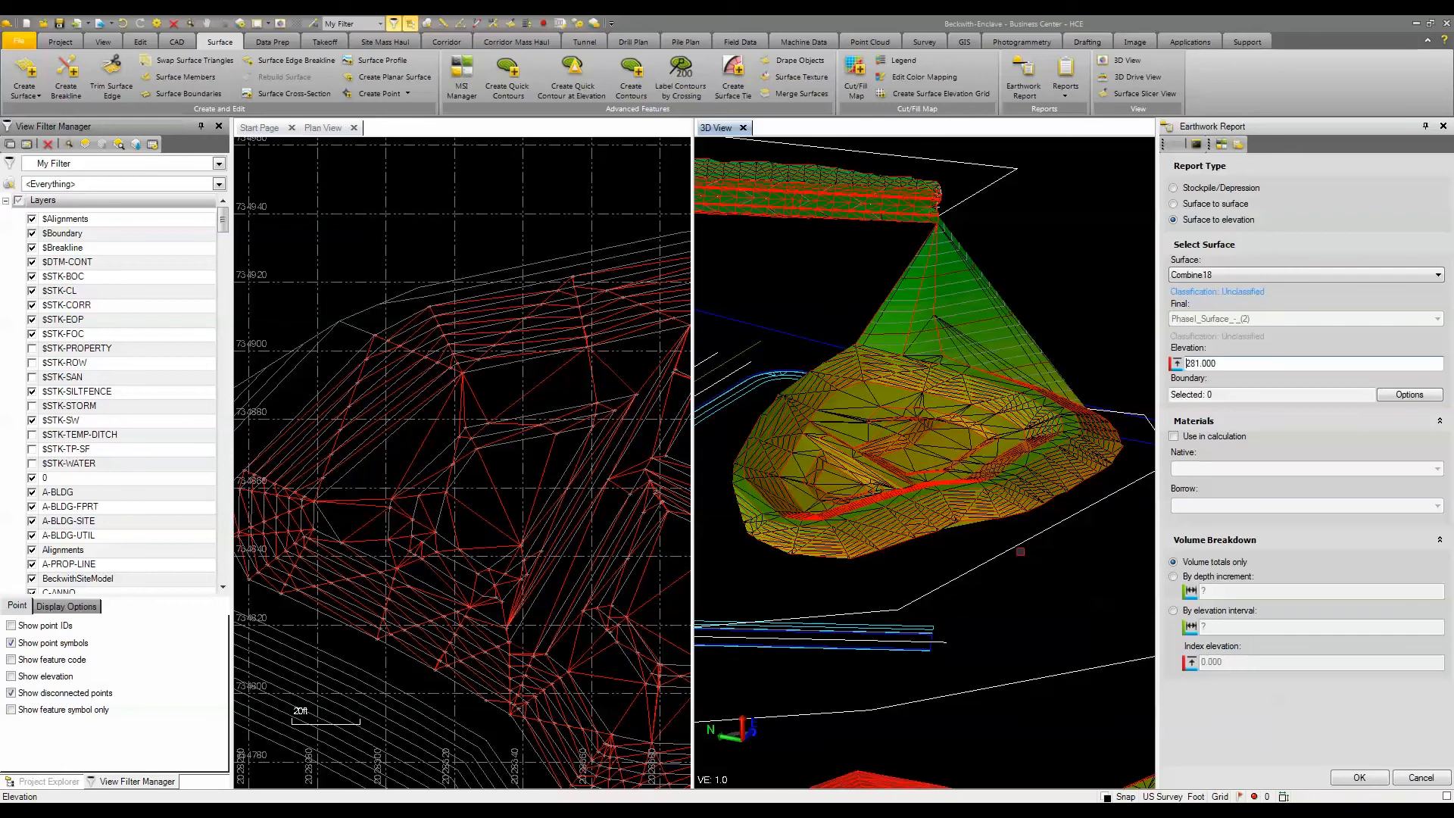
pyautogui.click(1270, 393)
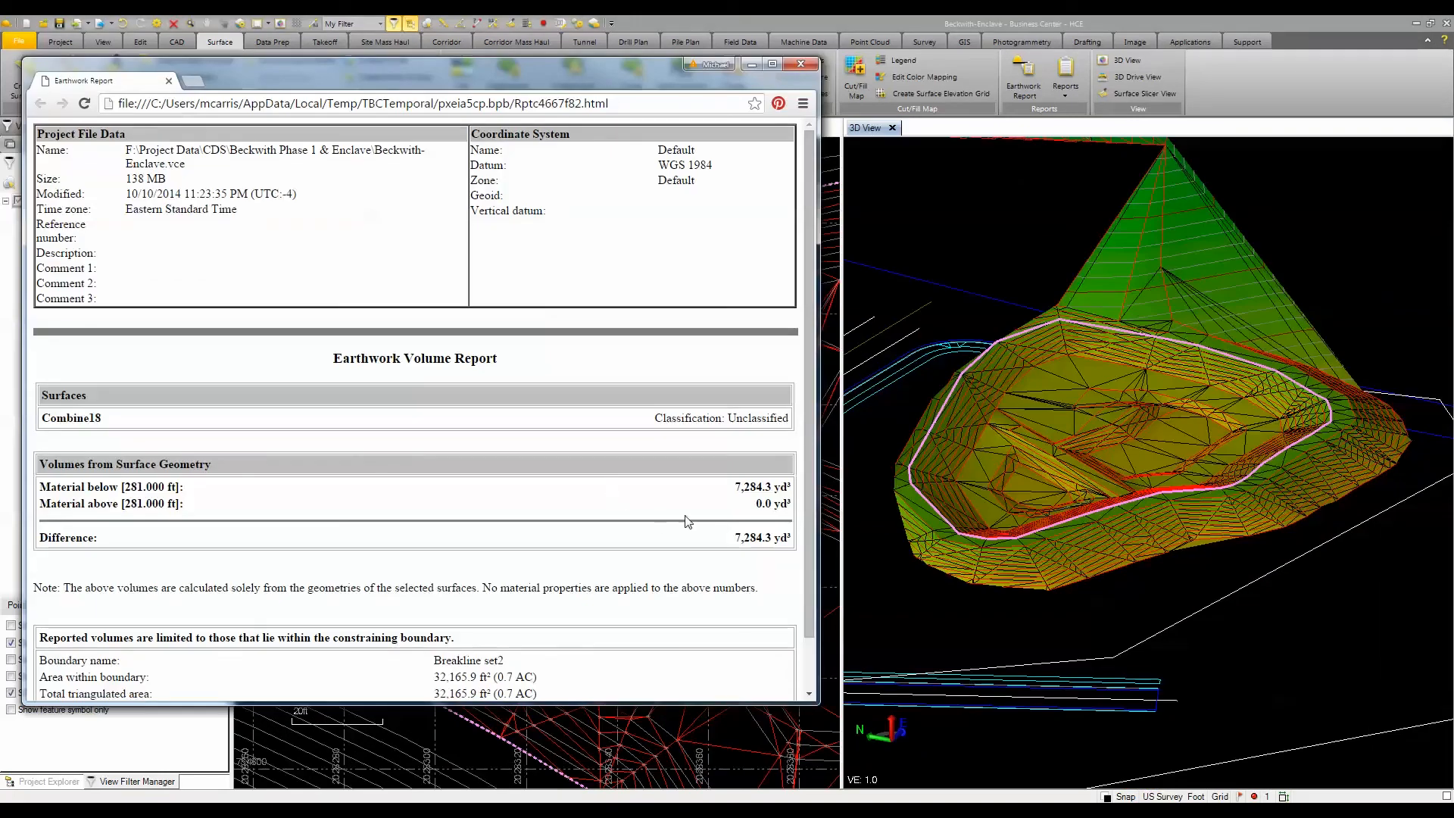
pyautogui.moveTo(686, 522)
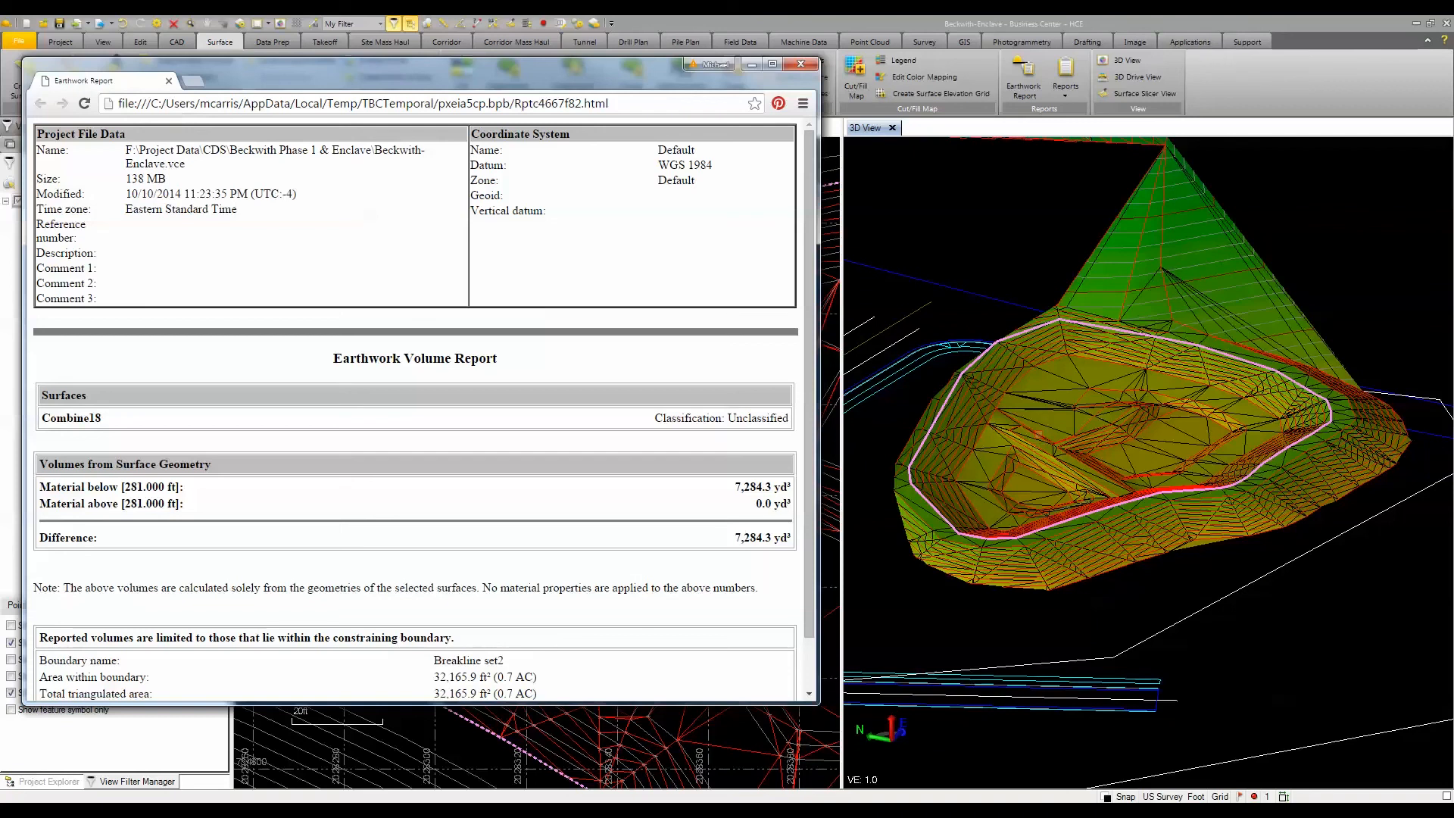
pyautogui.moveTo(735, 504)
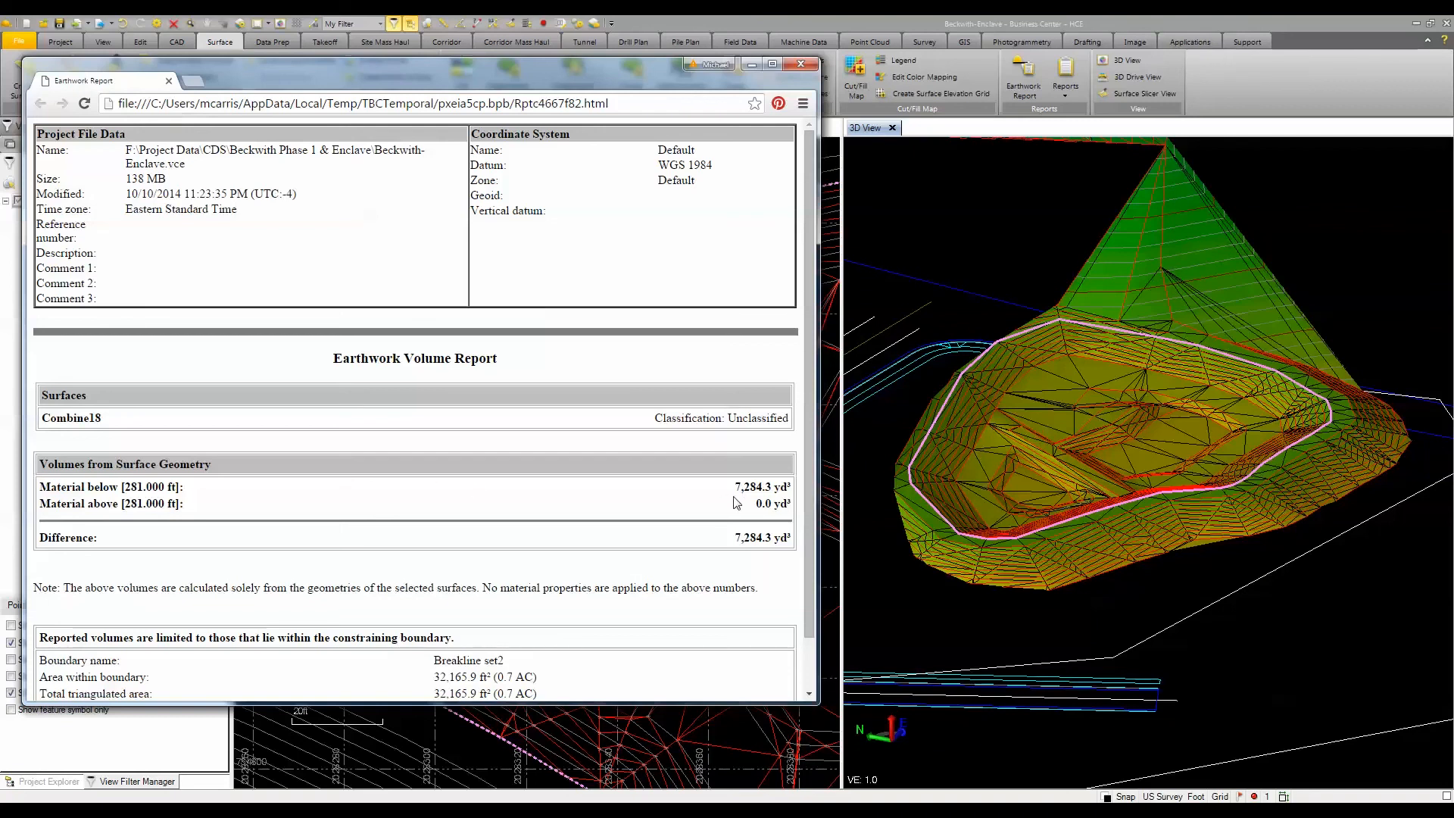
pyautogui.moveTo(755, 510)
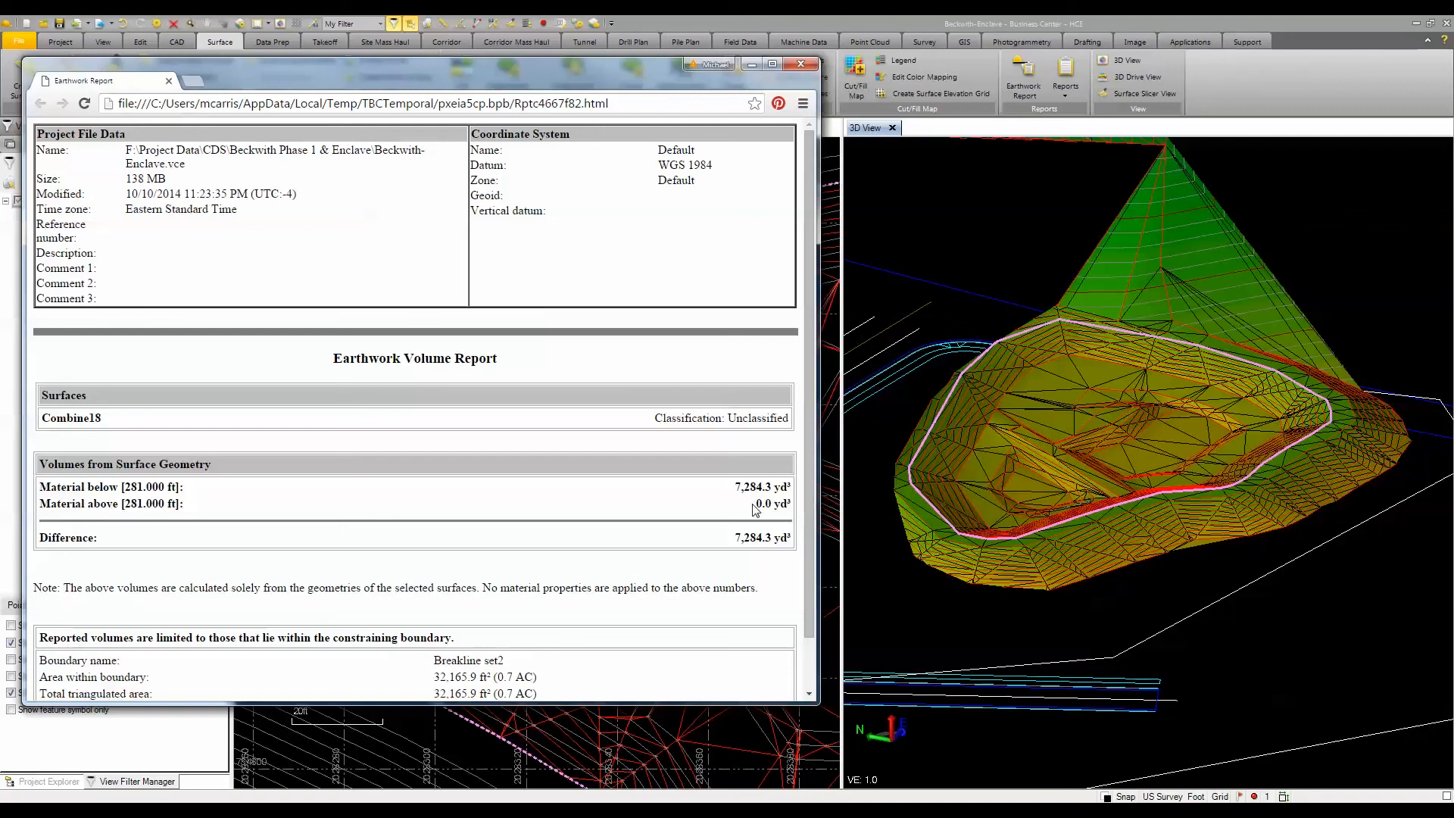